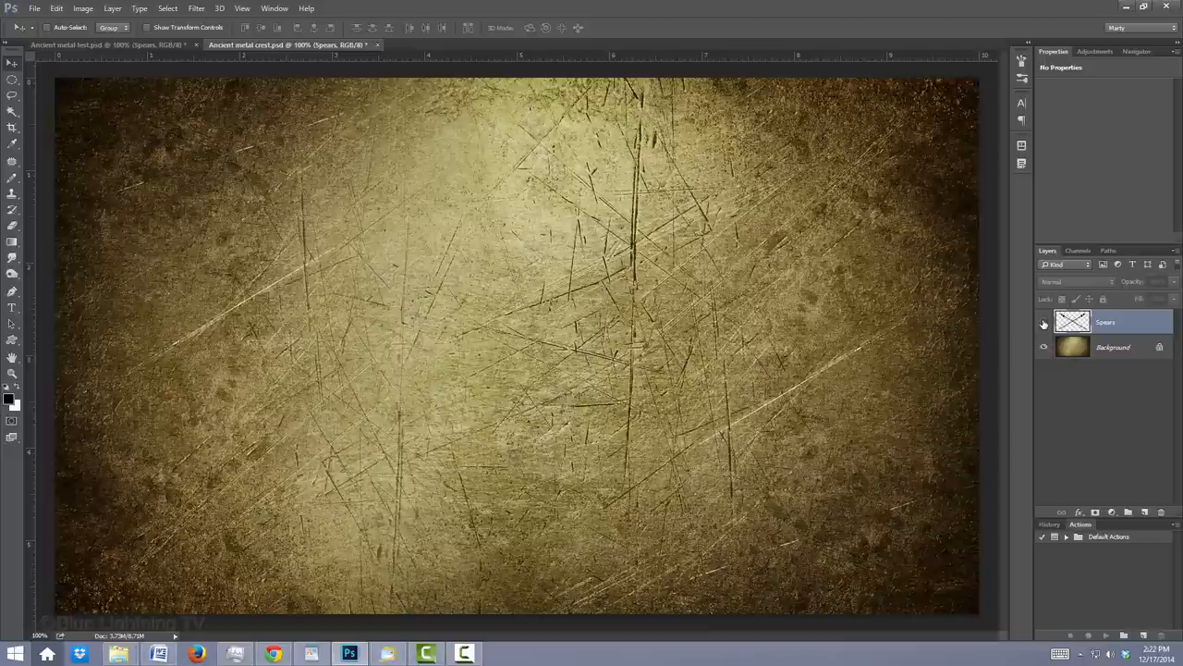
Step: Hide Spears, duplicate Background with Ctrl+J, and hide the new Background copy layer
left_click(1043, 322)
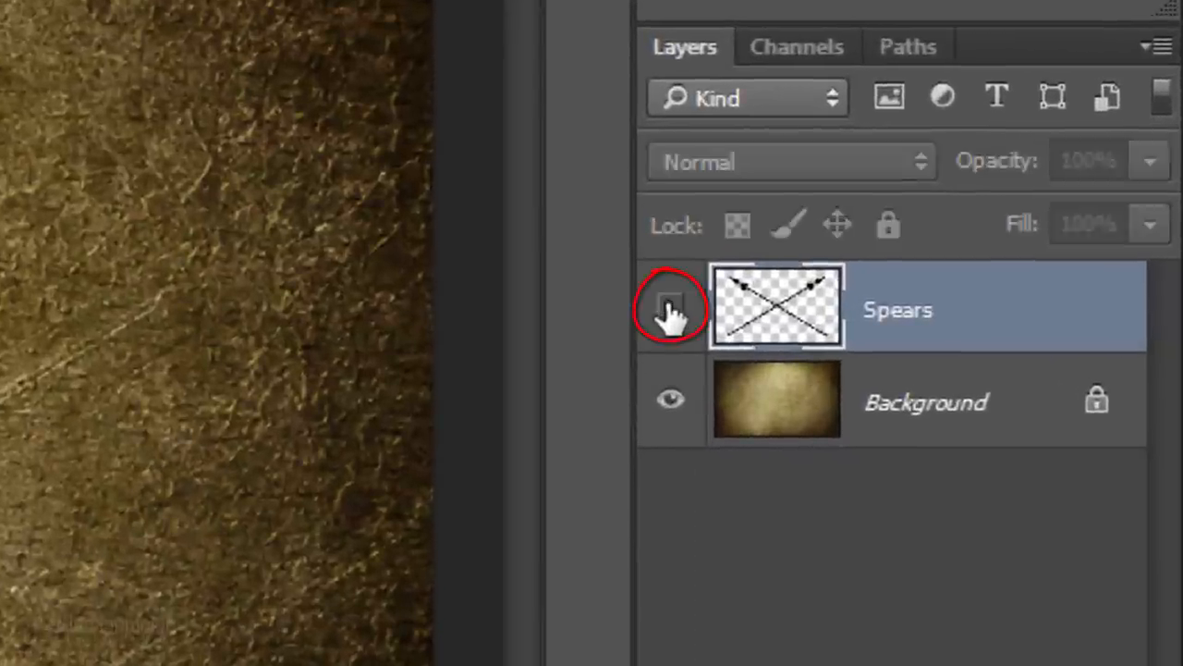
left_click(669, 307)
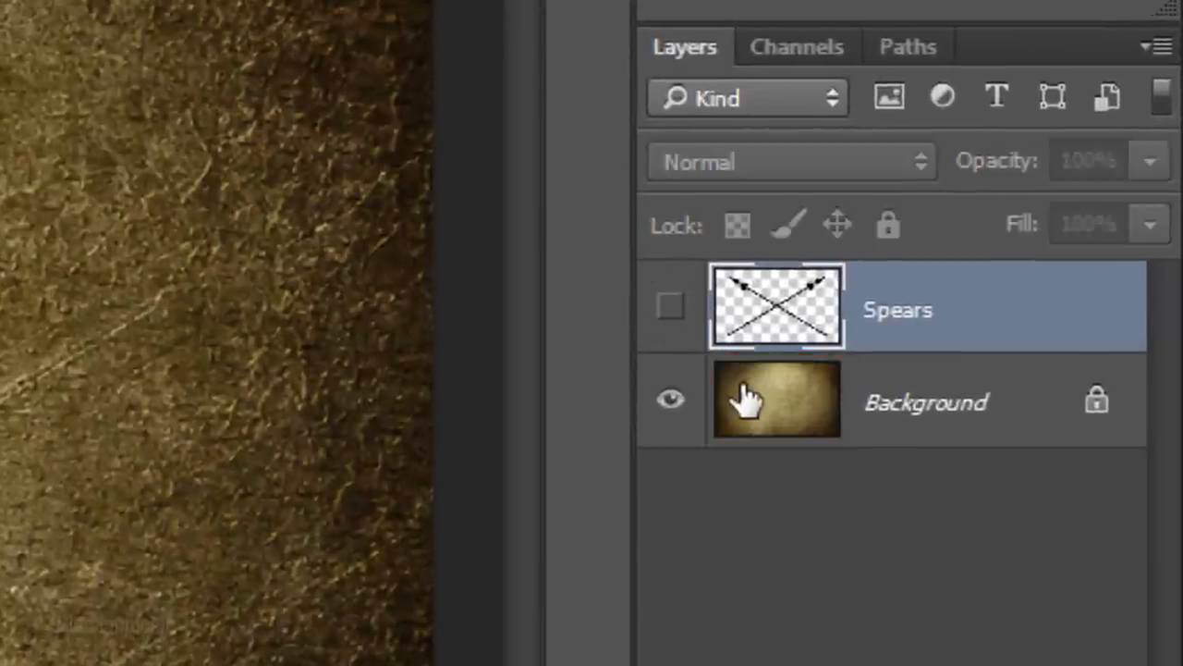
left_click(776, 401)
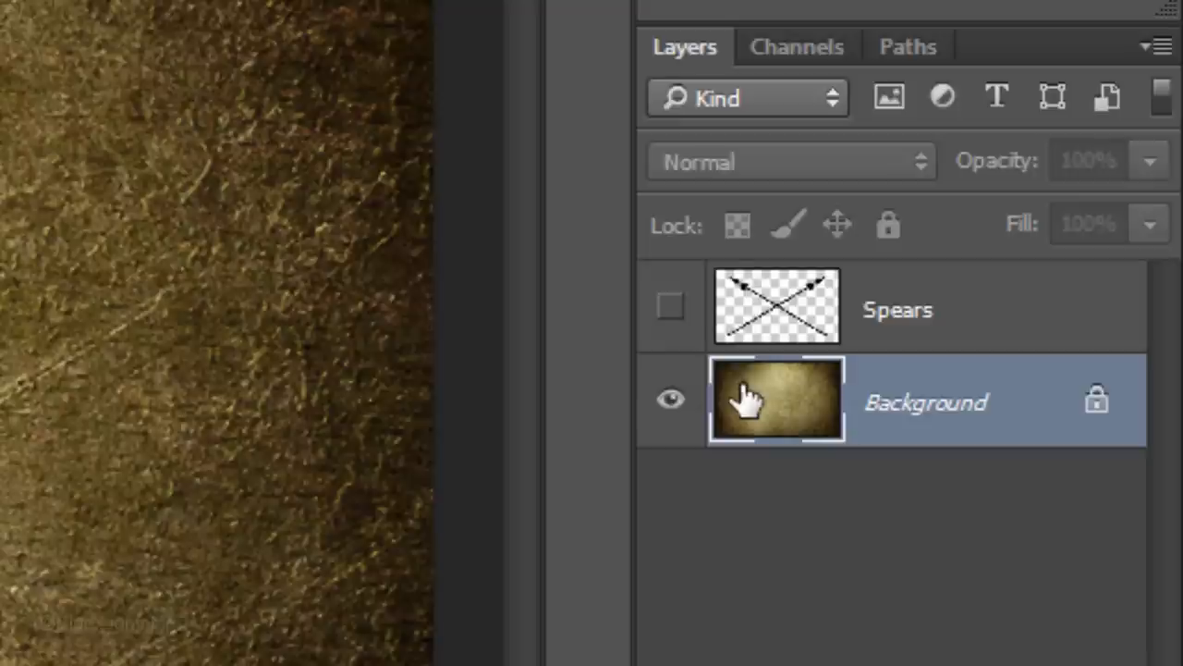
key("ctrl+j")
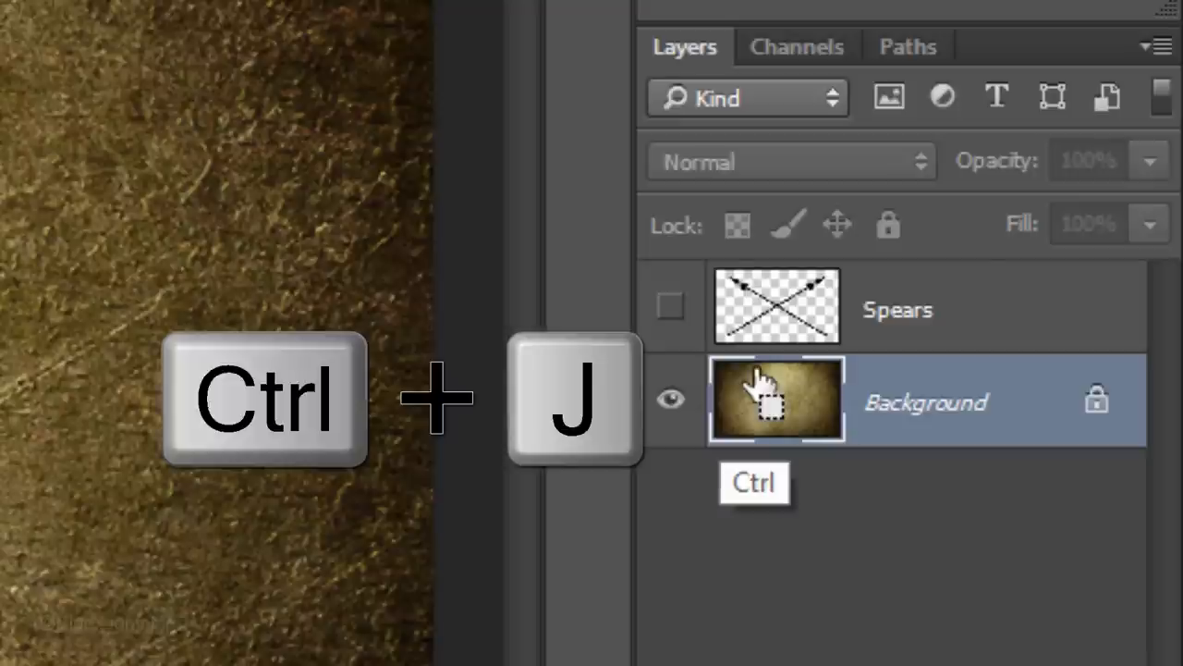
key("ctrl+j")
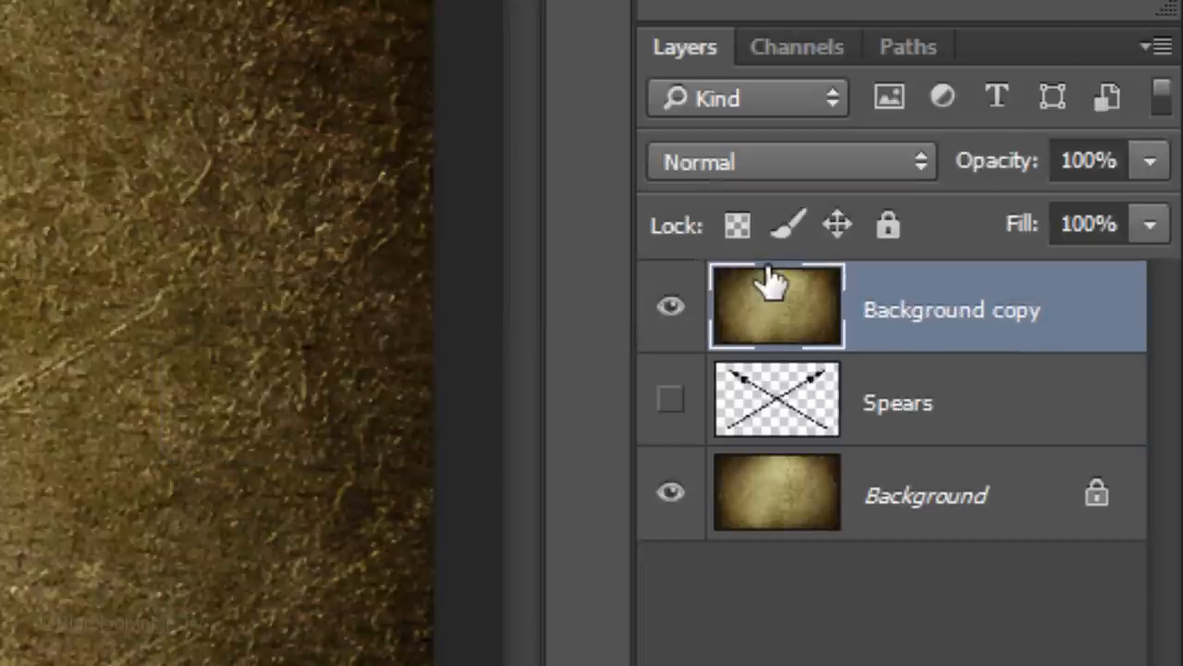
mouse_move(707, 301)
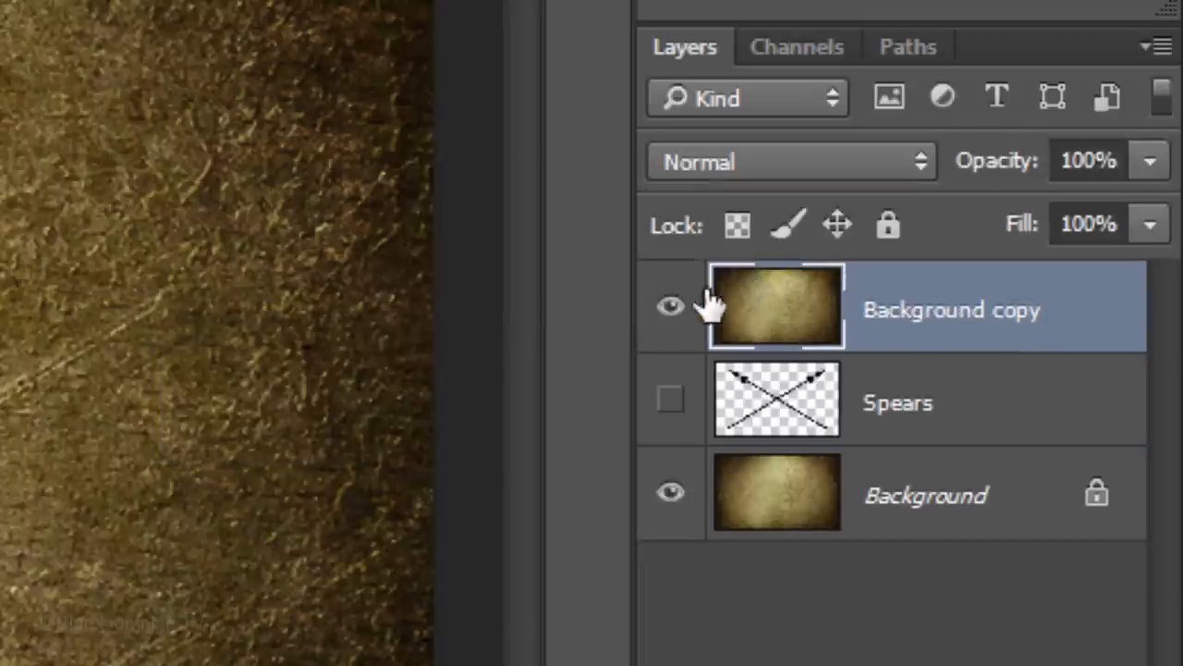
left_click(670, 305)
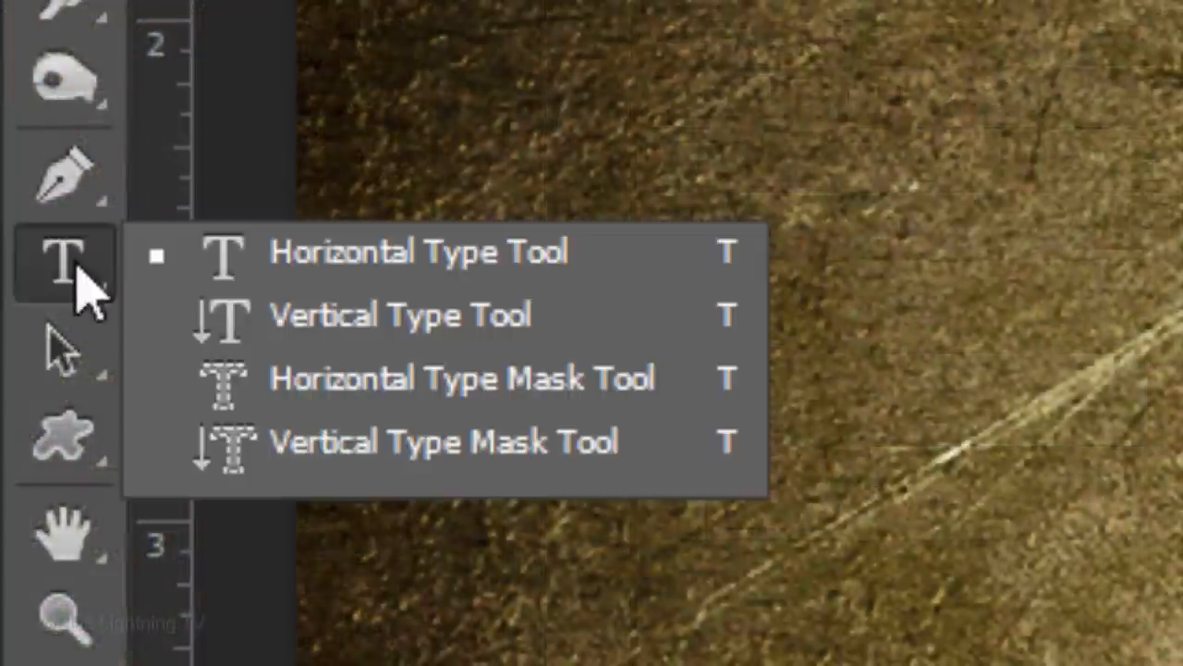
mouse_move(361, 268)
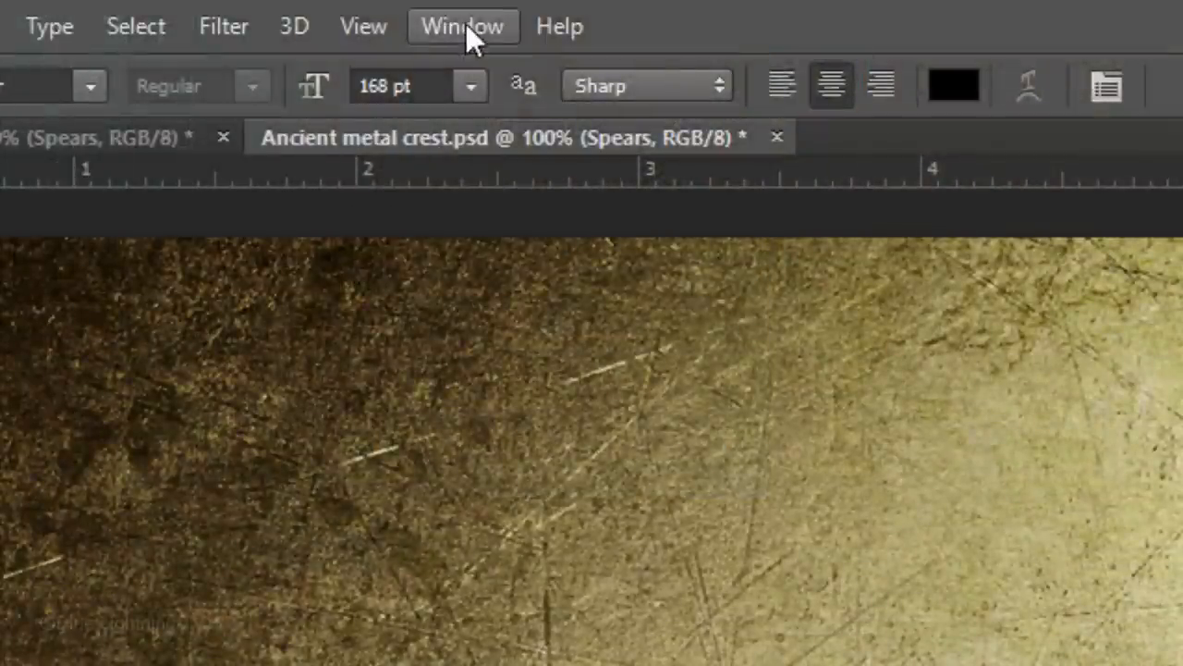
Step: Show the Character panel and set the text colour to mid grey (Brightness 50, 808080)
left_click(462, 25)
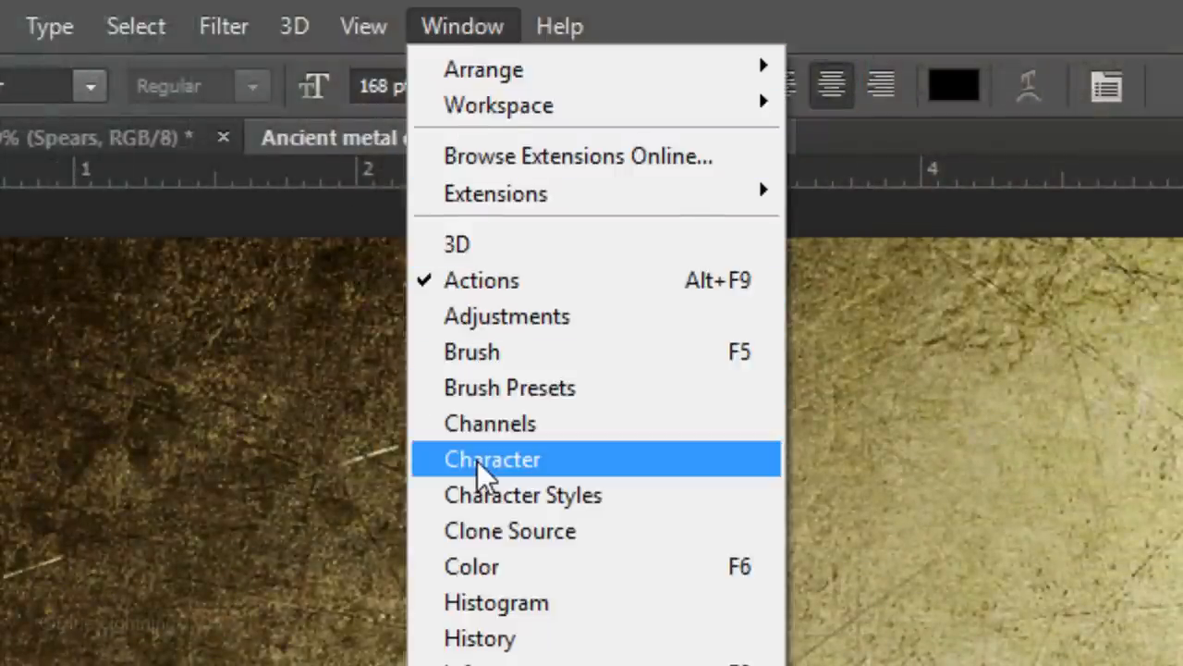
left_click(494, 458)
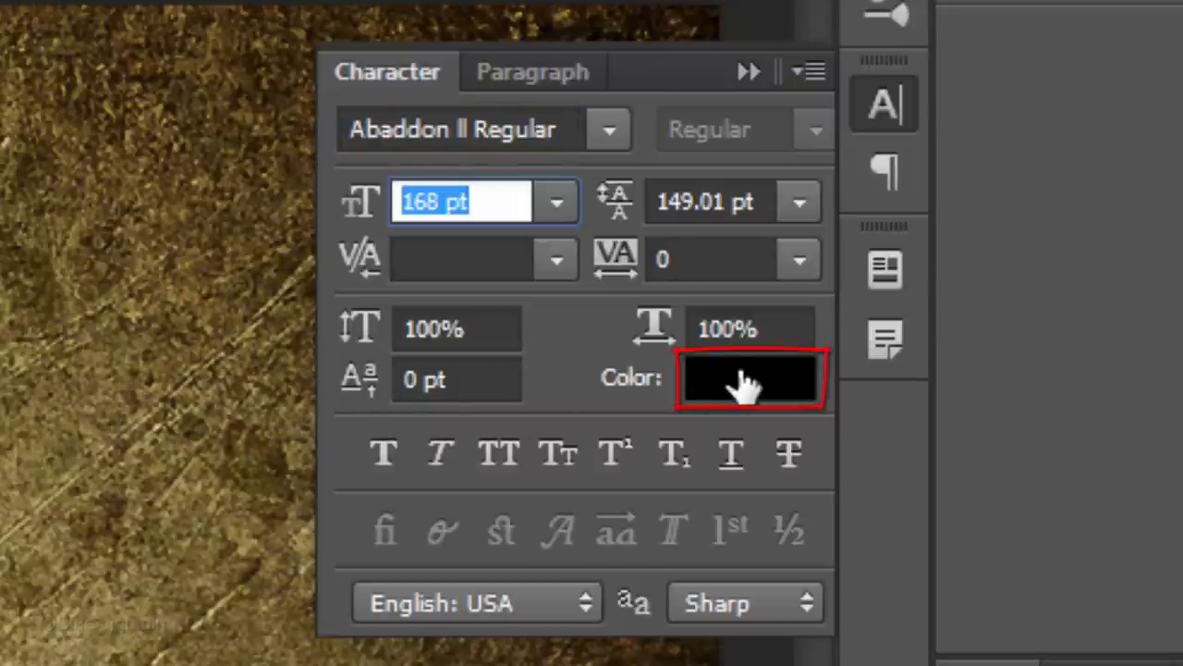
left_click(749, 377)
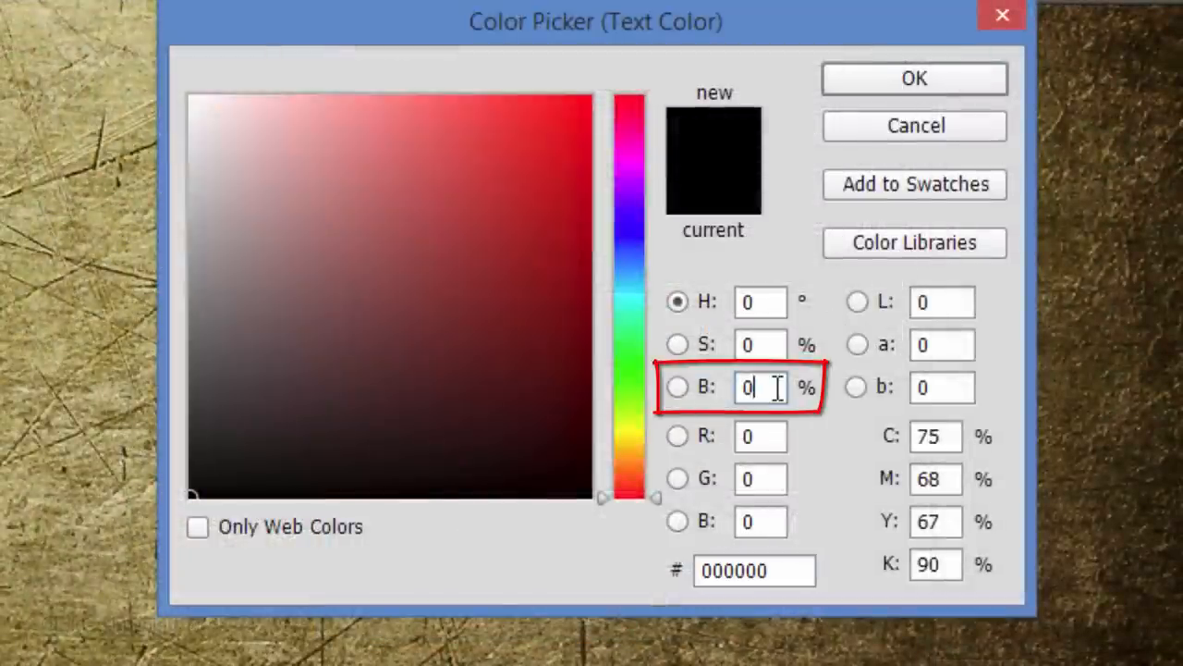
type("50")
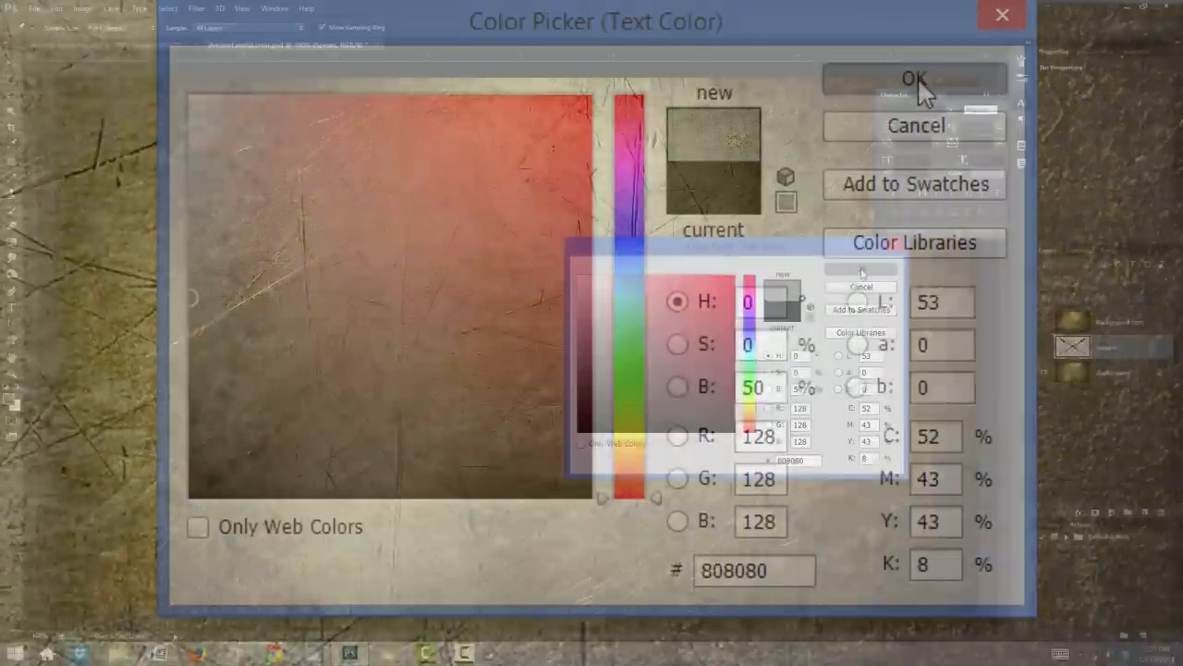
left_click(921, 79)
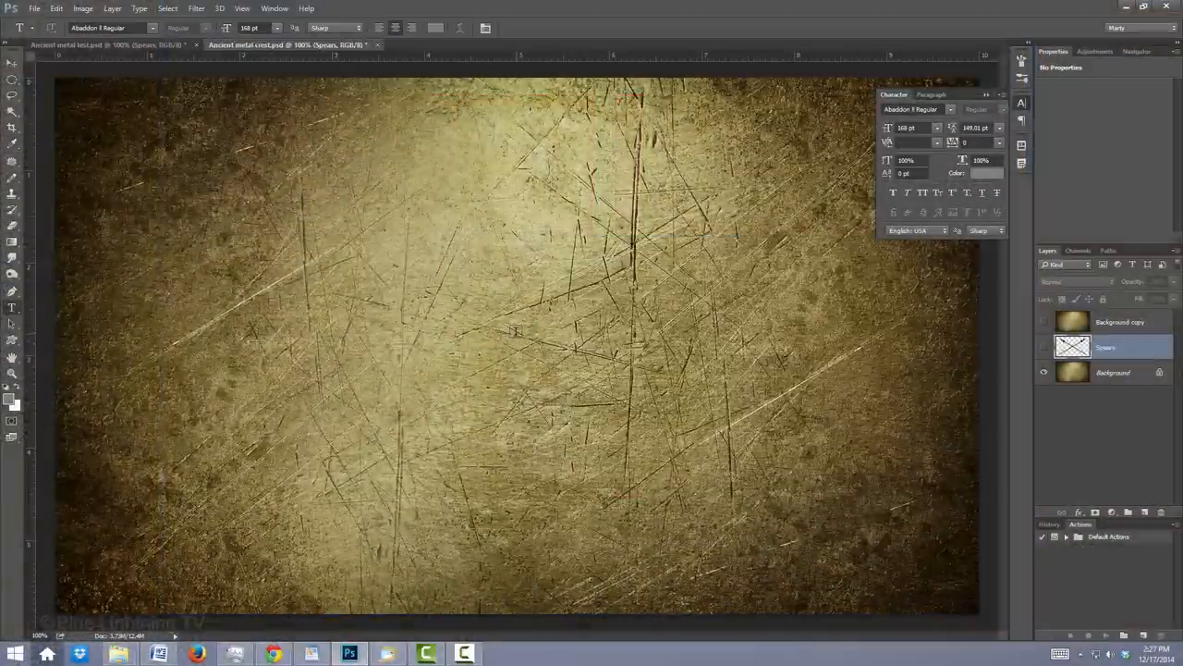
Step: Type 'Don' and 'Quixote' on two lines and raise the font size to 198 pt
type("Don")
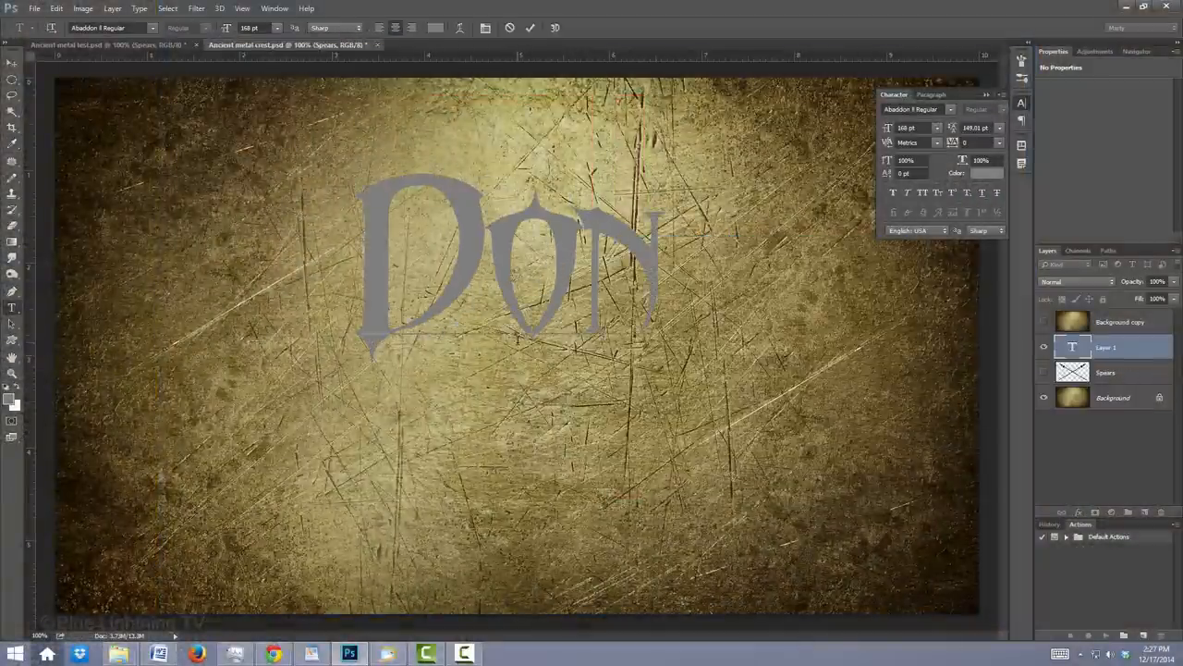
type("Quixote")
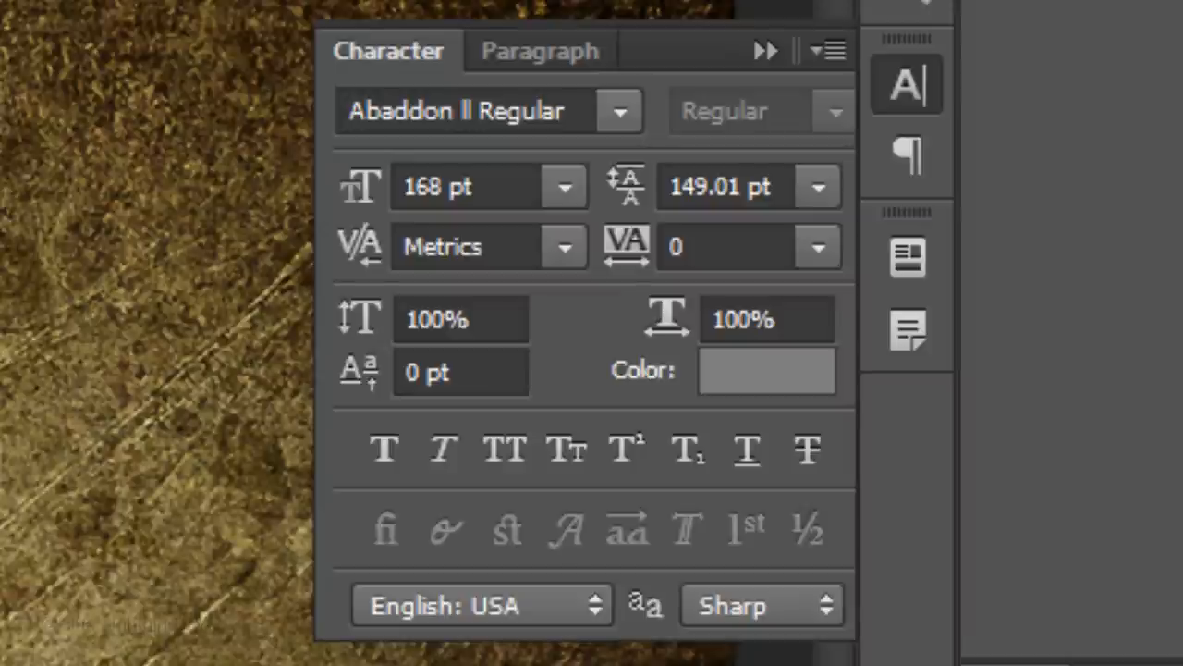
left_click(443, 184)
type("198")
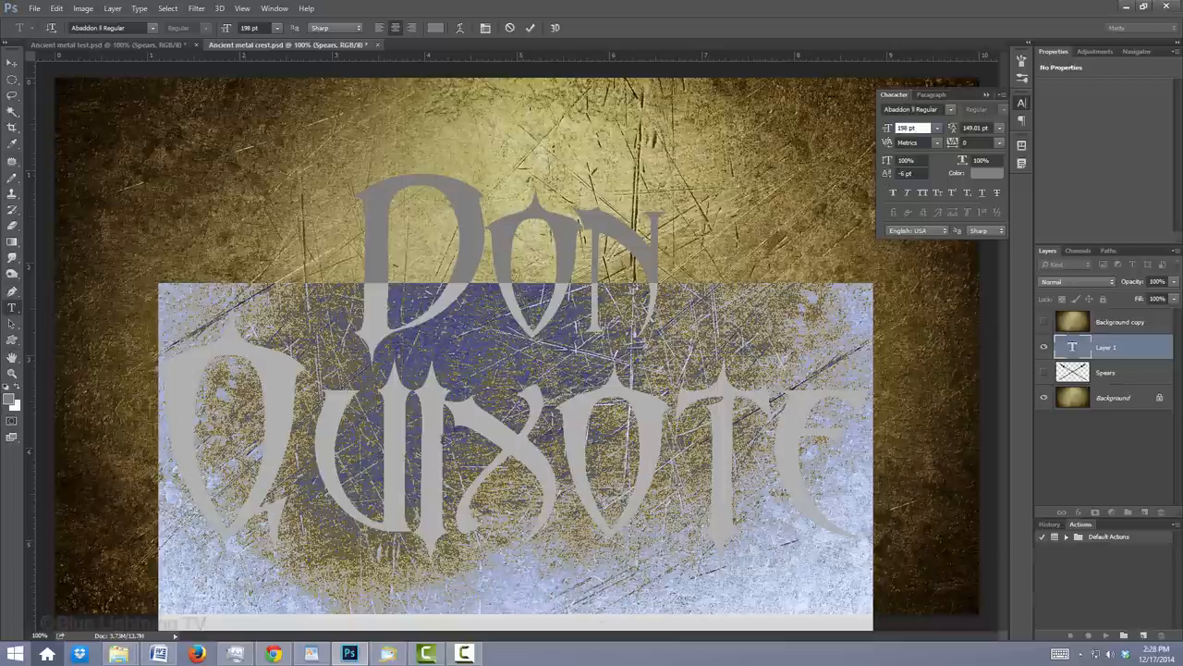
left_click(1045, 372)
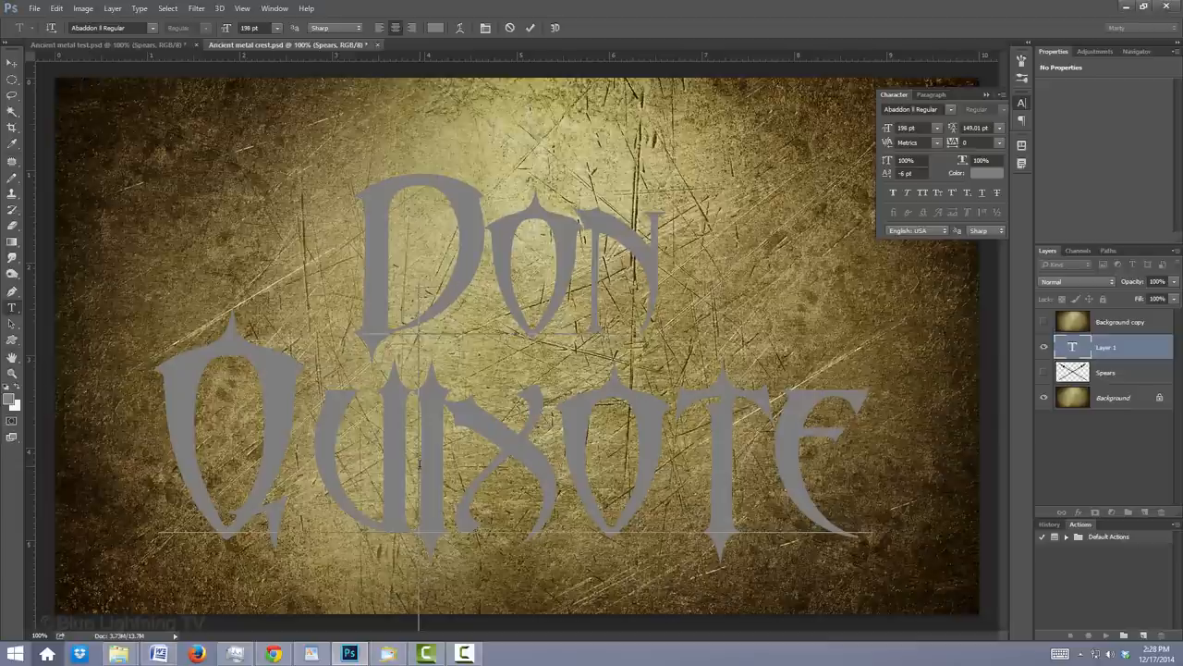
key("Alt")
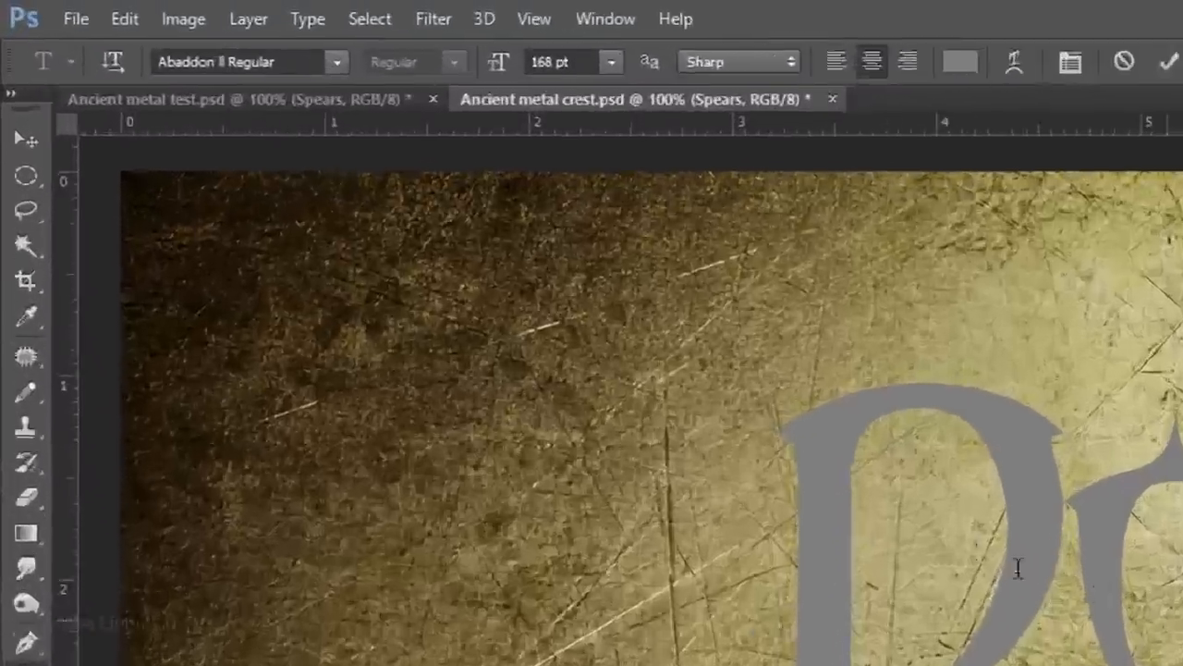
Step: With the Move Tool, select all, align the text to horizontal centre, deselect and collapse Character
left_click(23, 136)
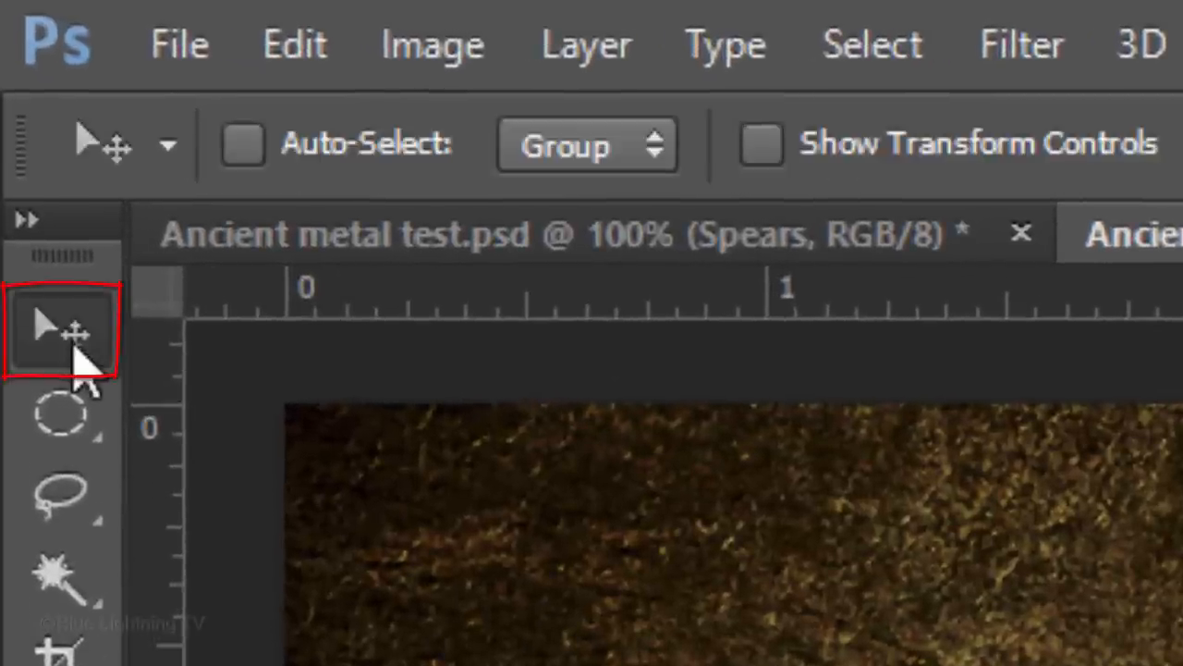
key("Ctrl+a")
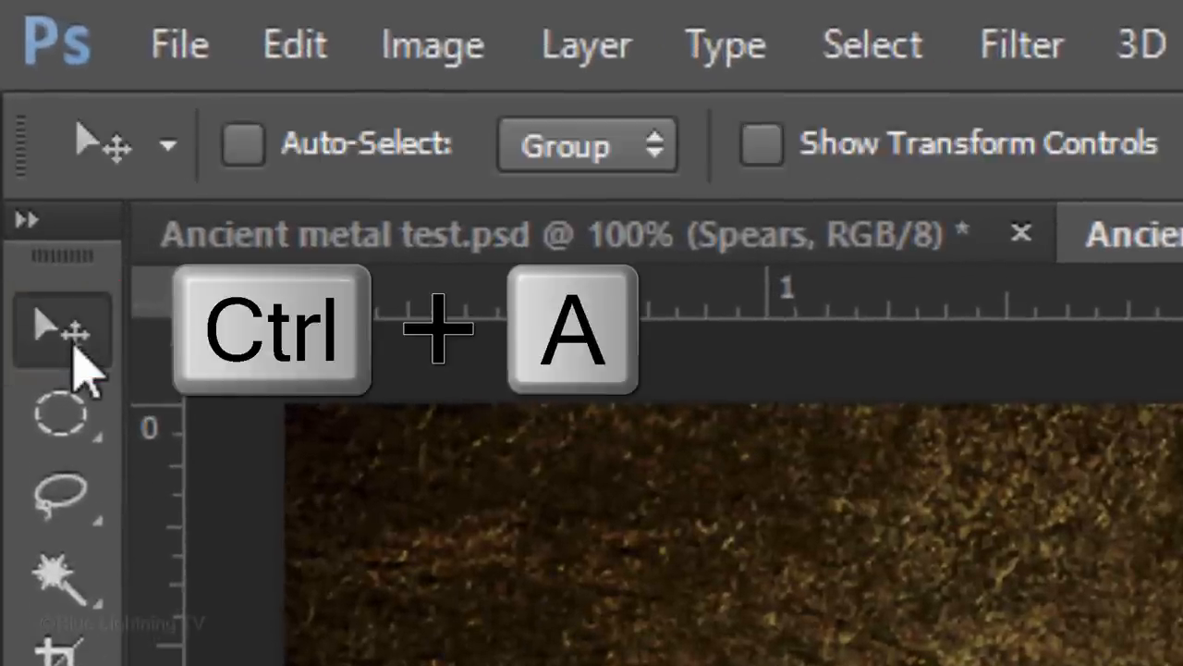
key("ctrl+a")
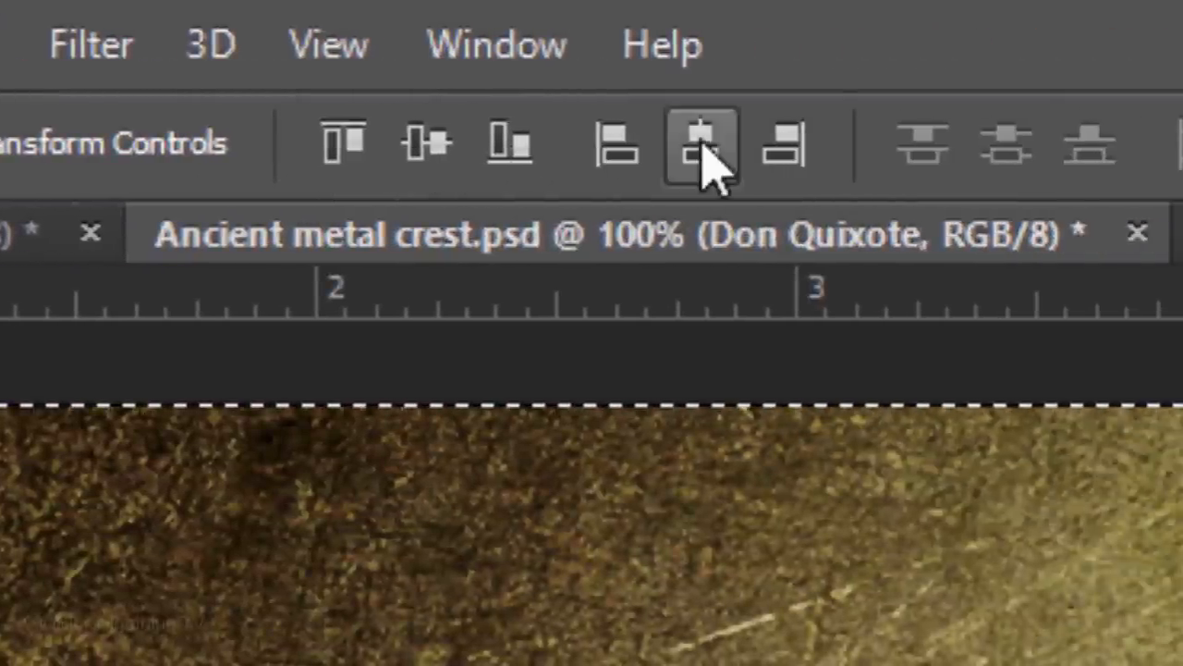
left_click(698, 143)
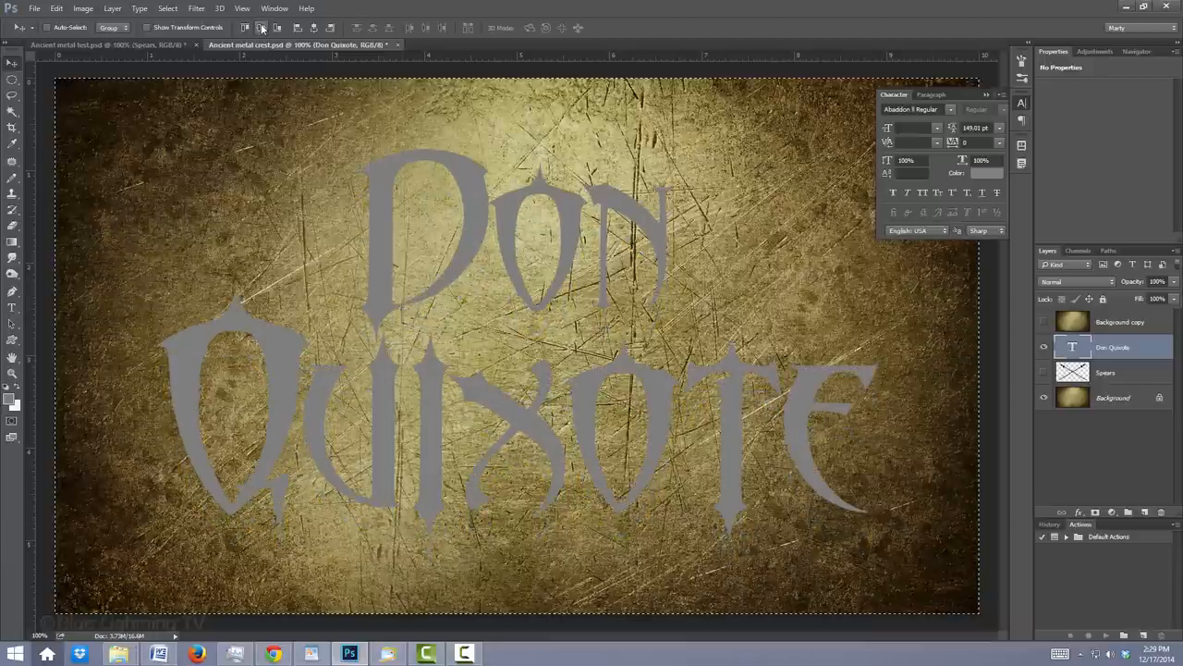
key("Ctrl+d")
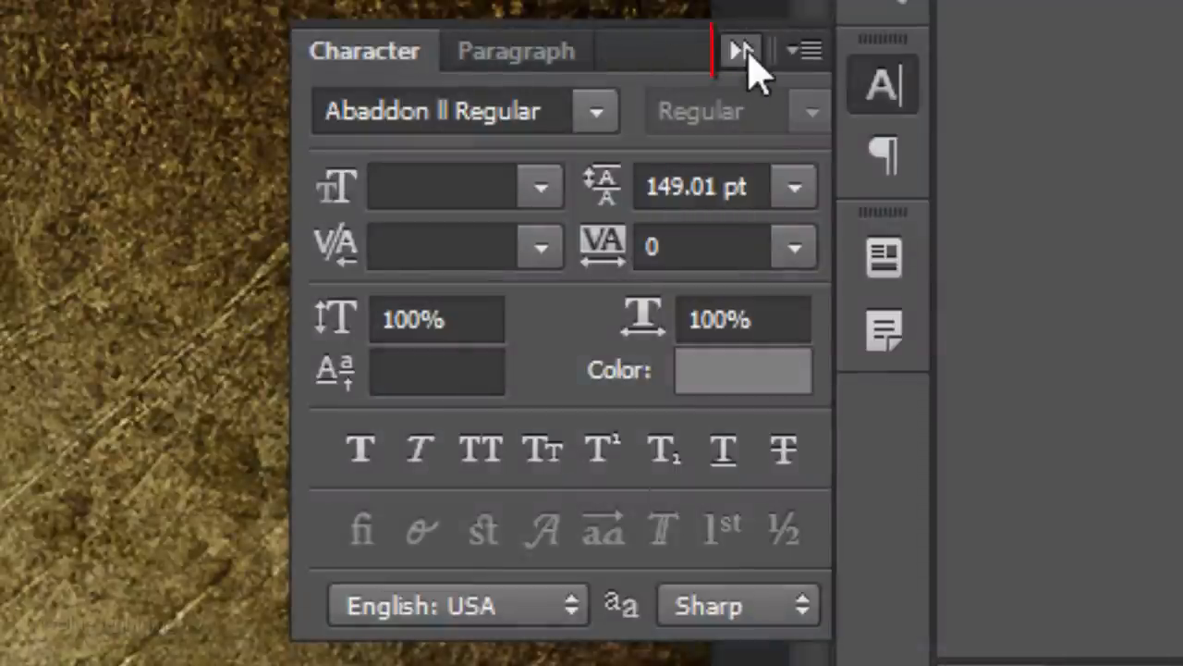
left_click(741, 48)
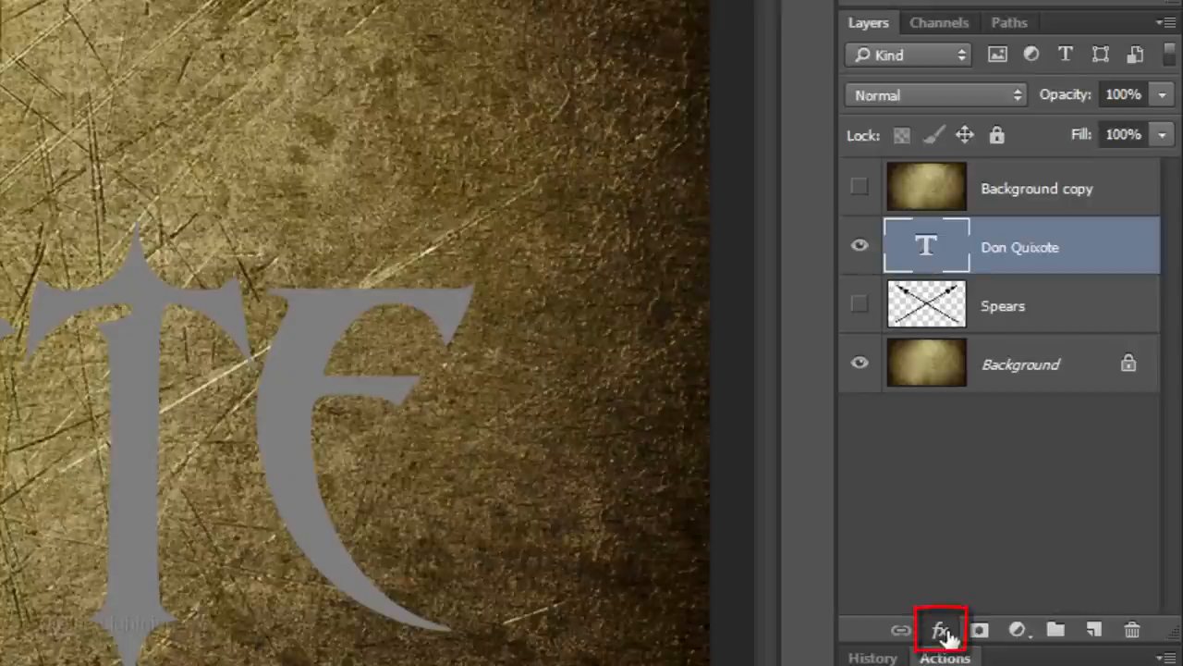
Step: Add Bevel & Emboss: Chisel Hard, 10 px, no global light, 70°/15°, Color Dodge highlights
left_click(941, 627)
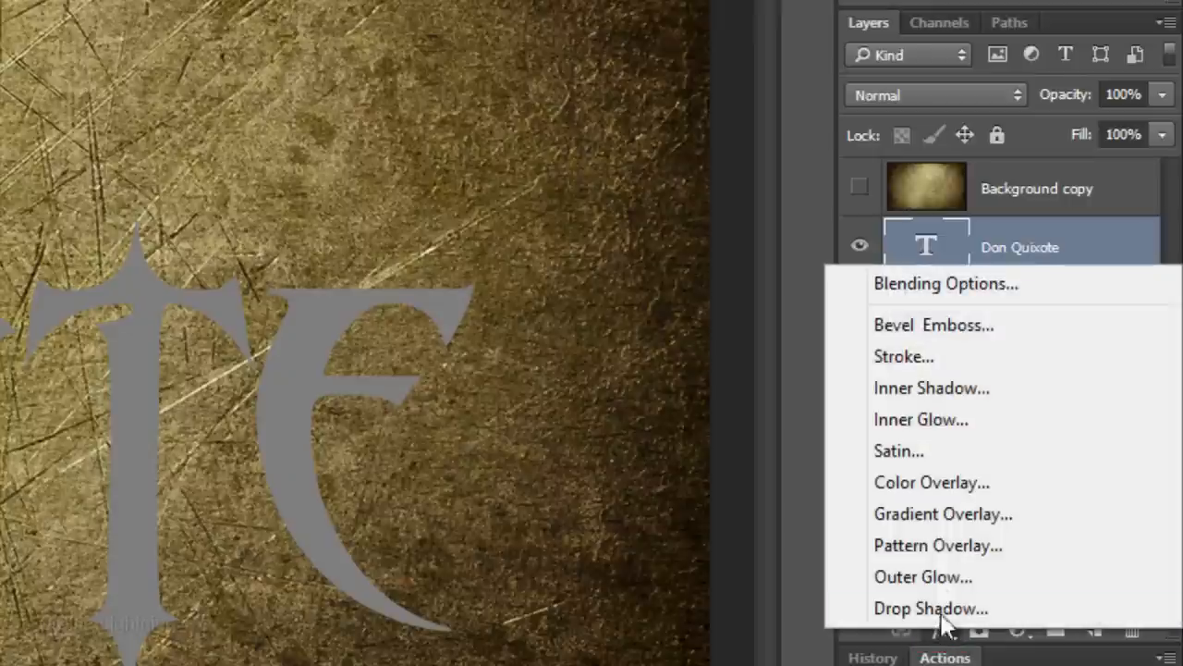
mouse_move(925, 333)
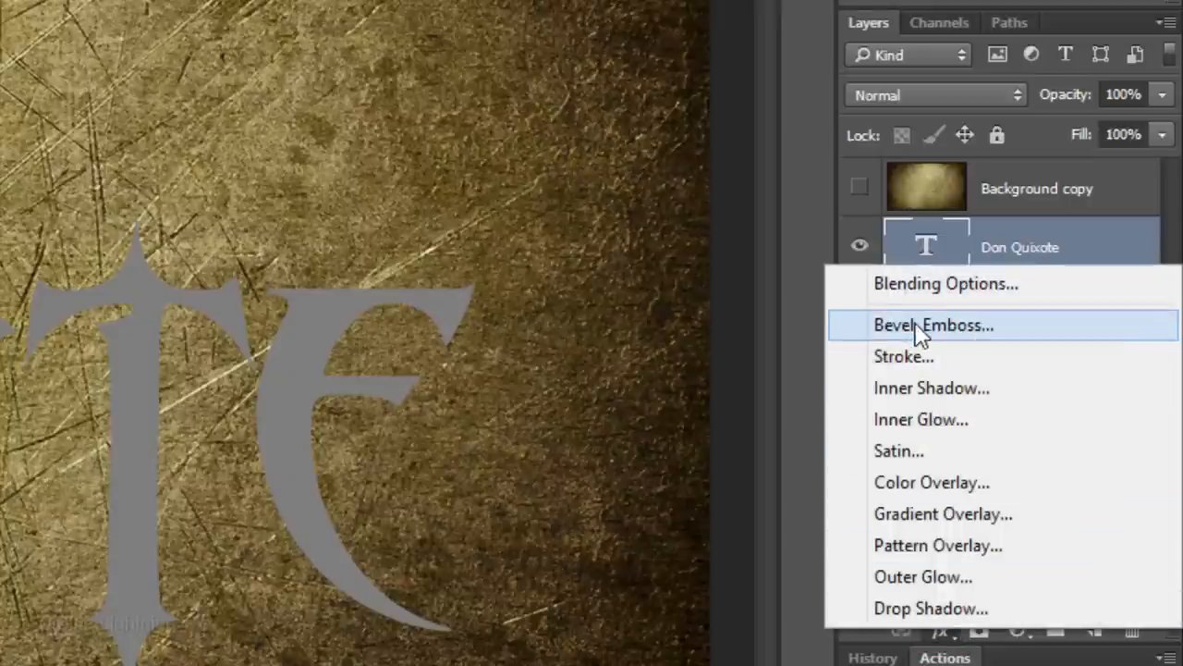
left_click(935, 324)
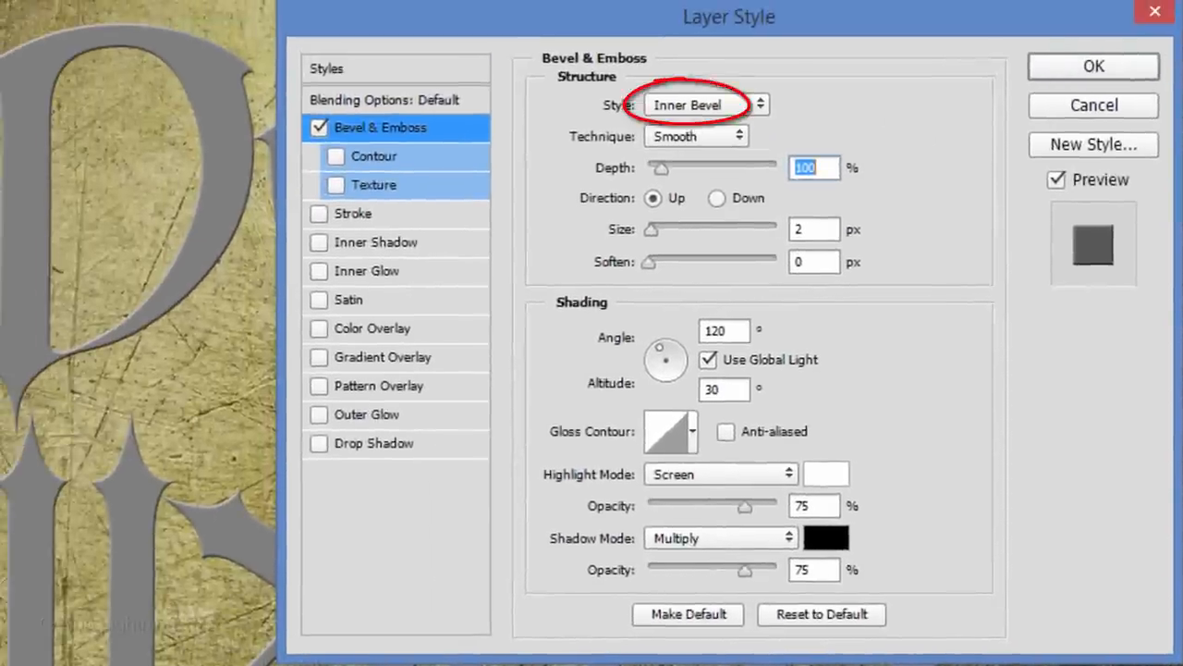
left_click(696, 136)
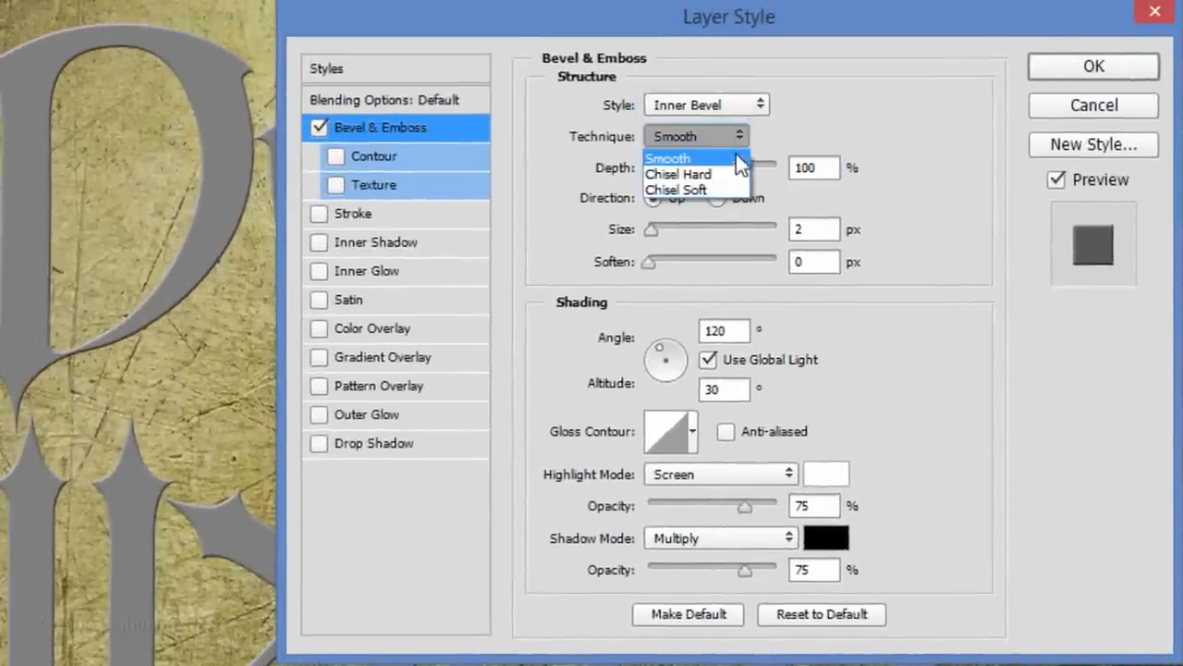
left_click(679, 173)
type("10")
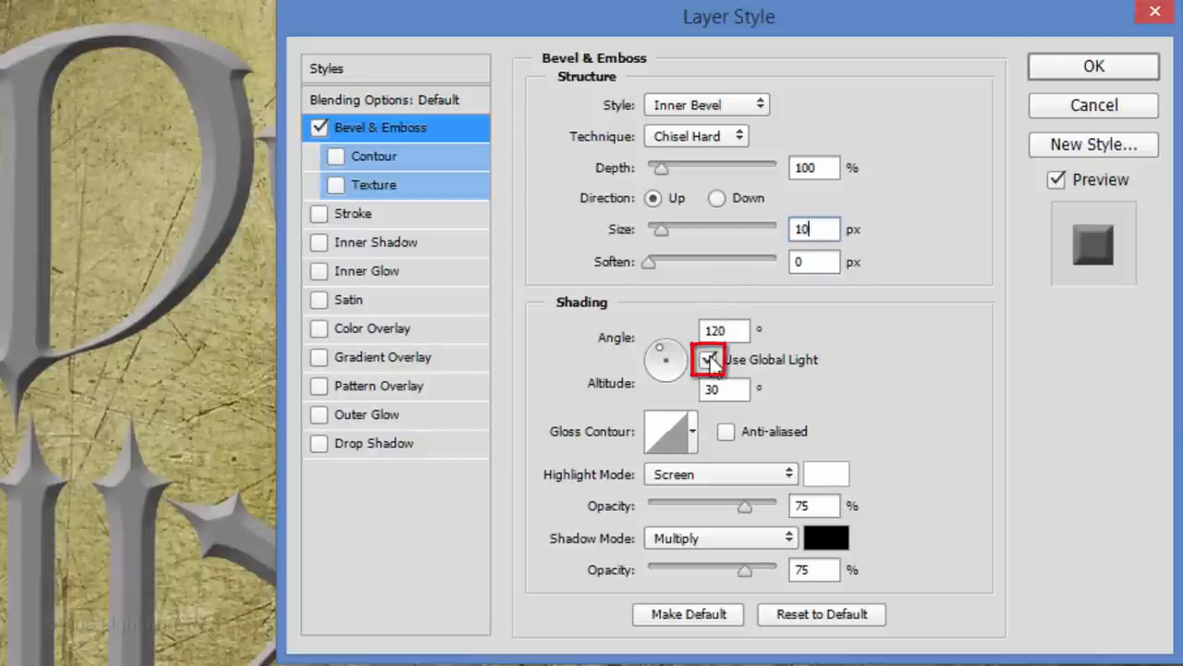
left_click(708, 360)
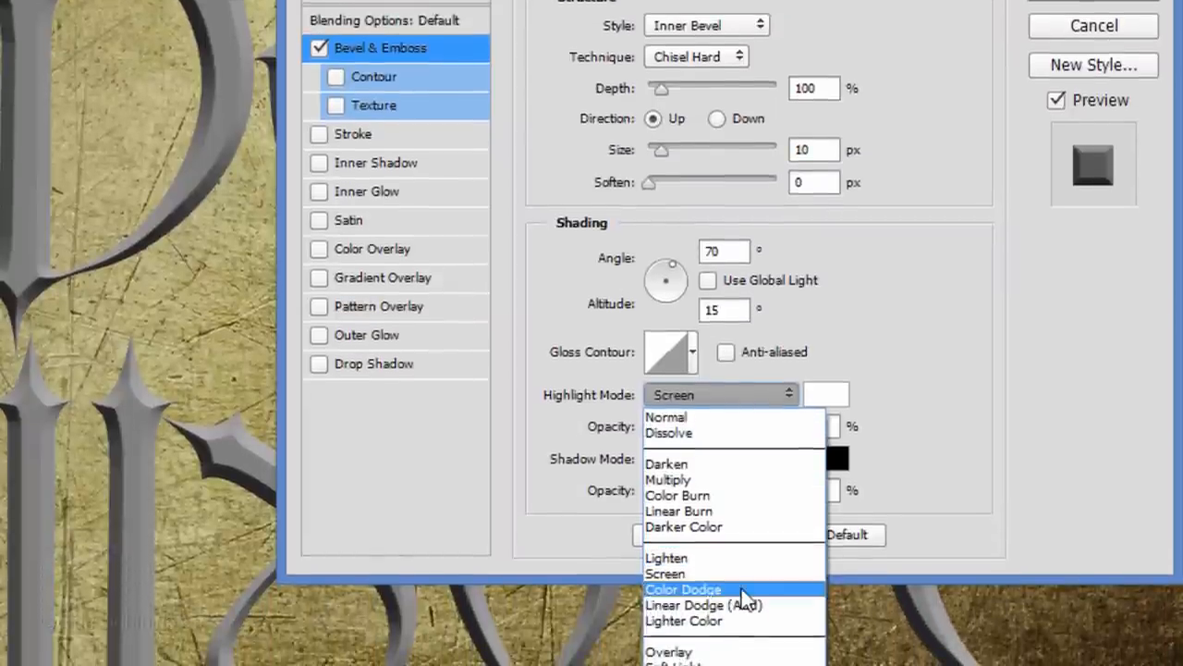
left_click(682, 589)
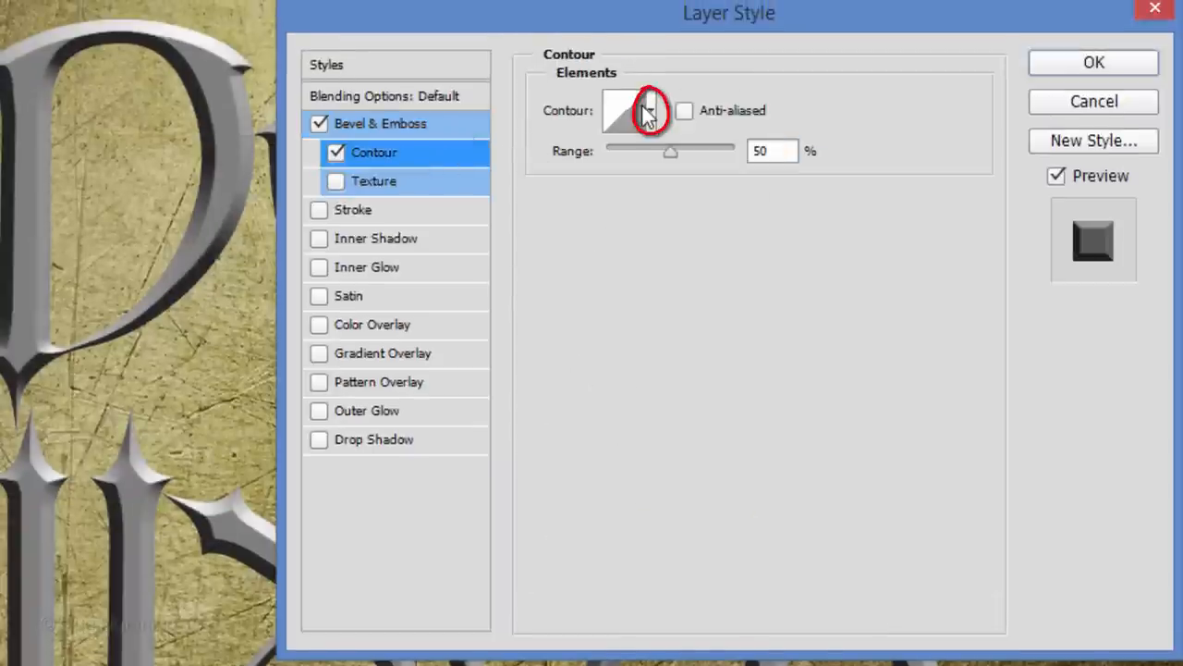
Step: Apply the ringed bevel contour and a 4 px black outside stroke in Normal blend mode
left_click(630, 110)
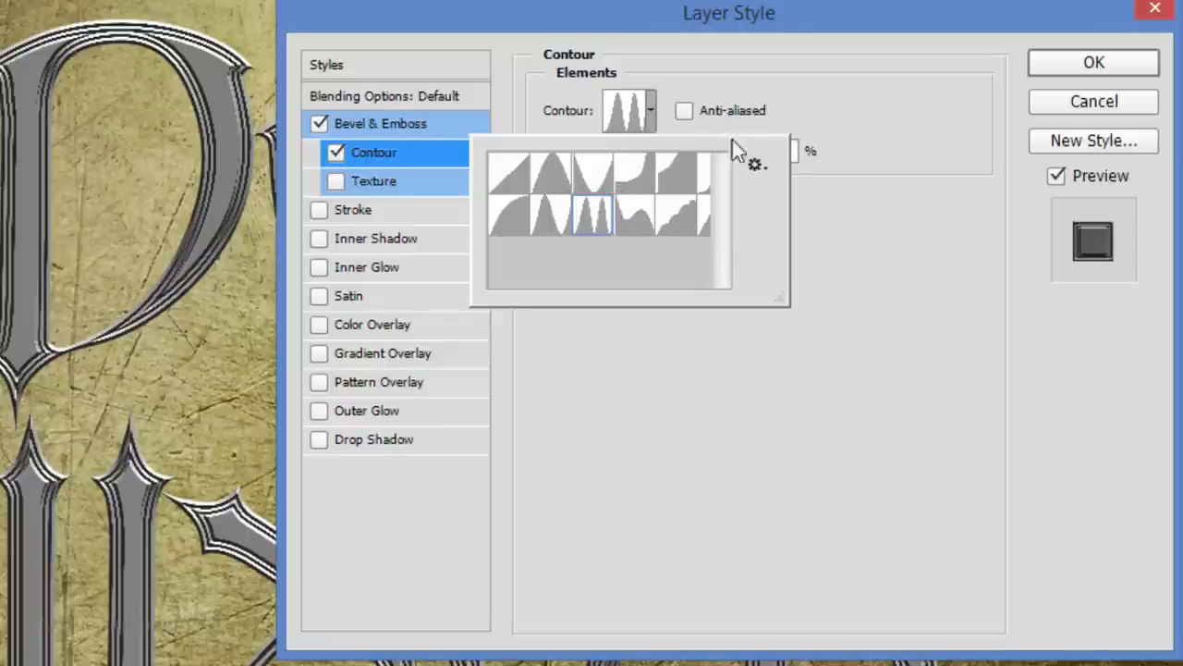
left_click(589, 202)
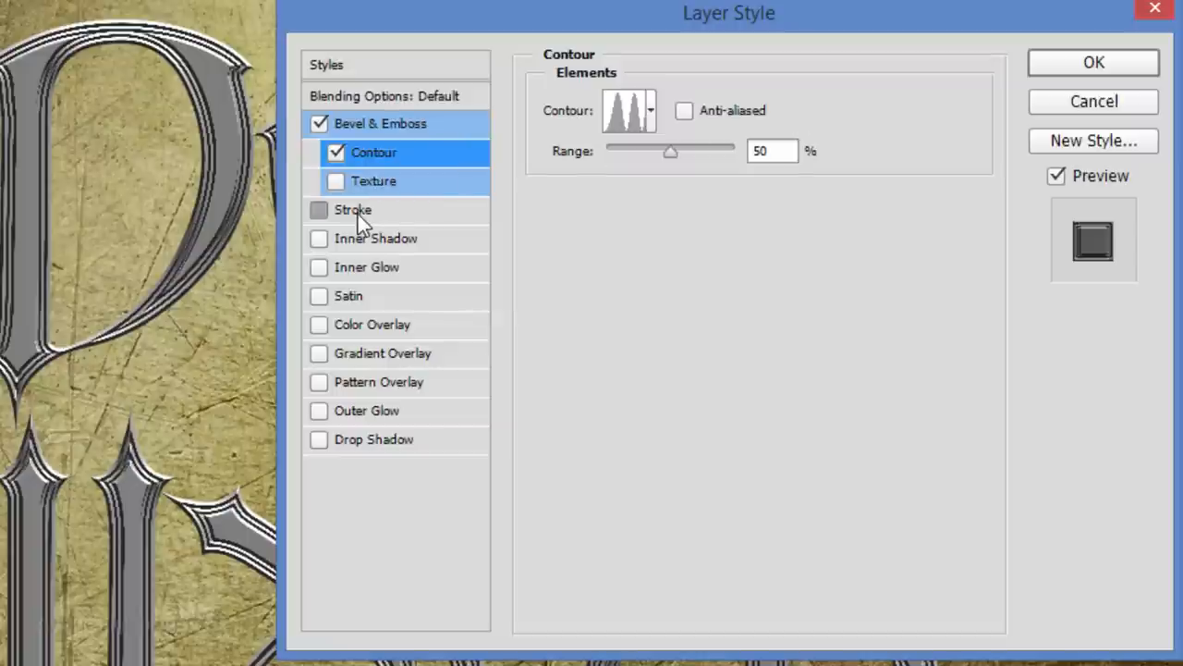
left_click(354, 209)
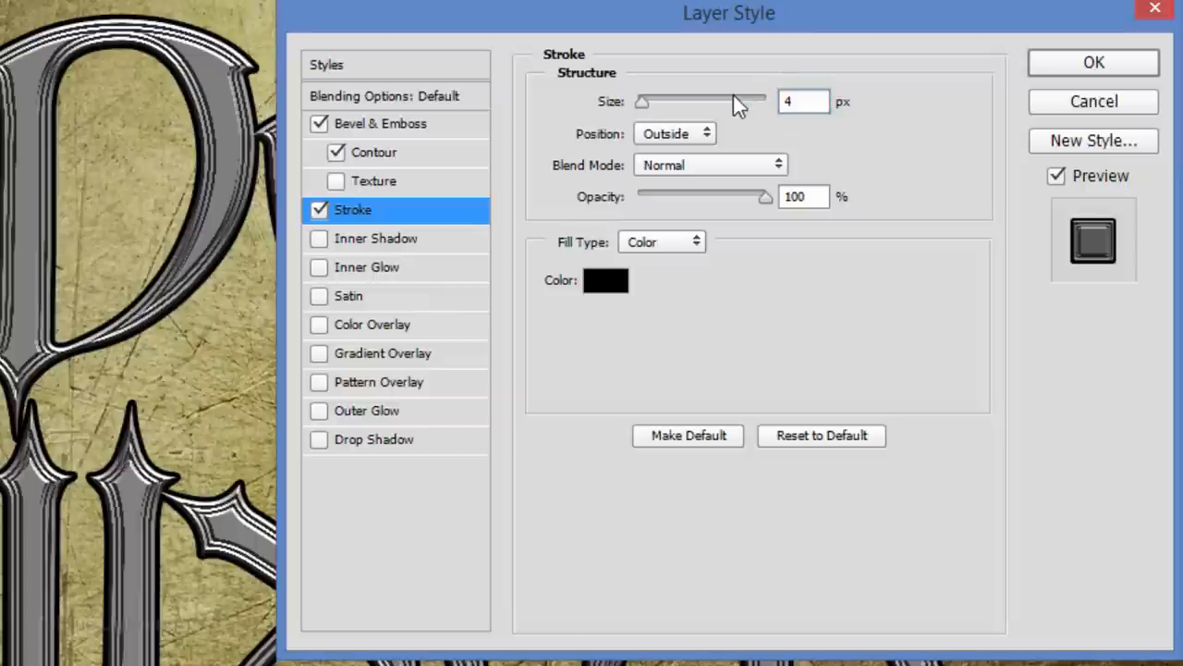
left_click(675, 134)
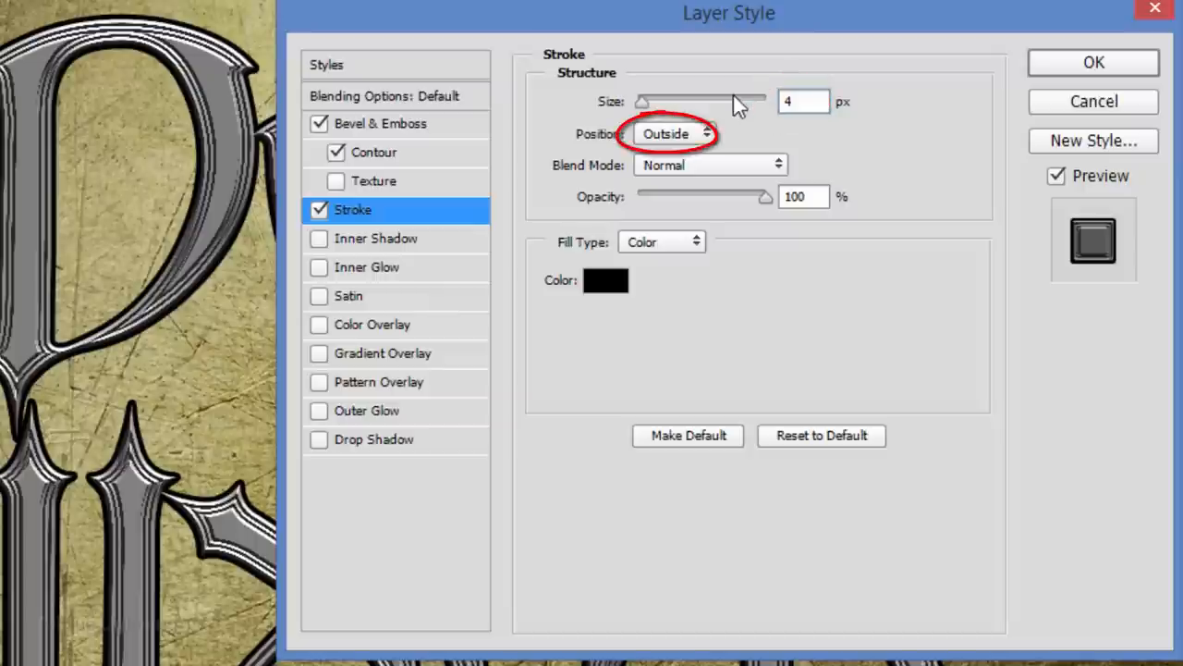
left_click(710, 165)
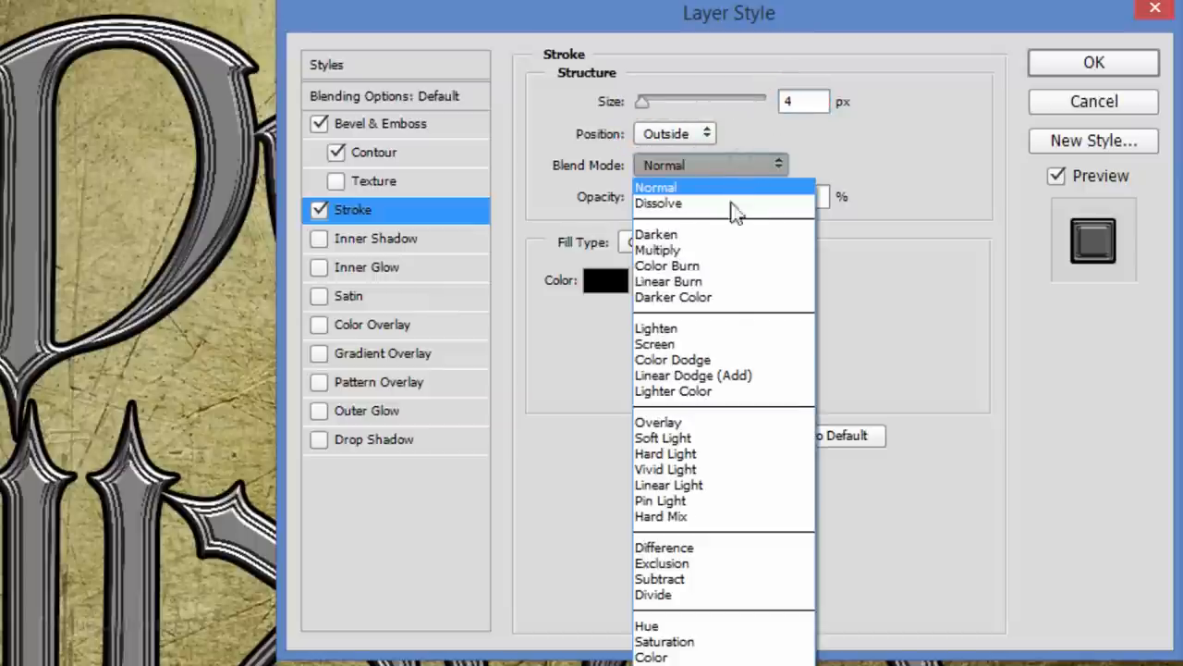
left_click(669, 281)
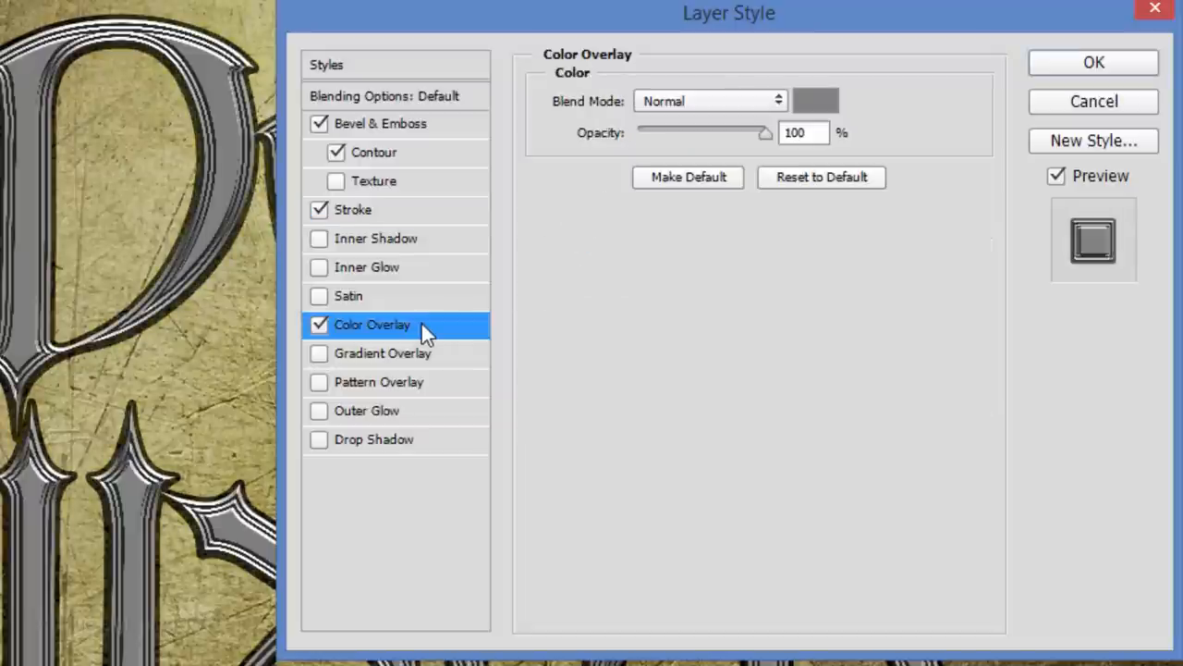
mouse_move(703, 127)
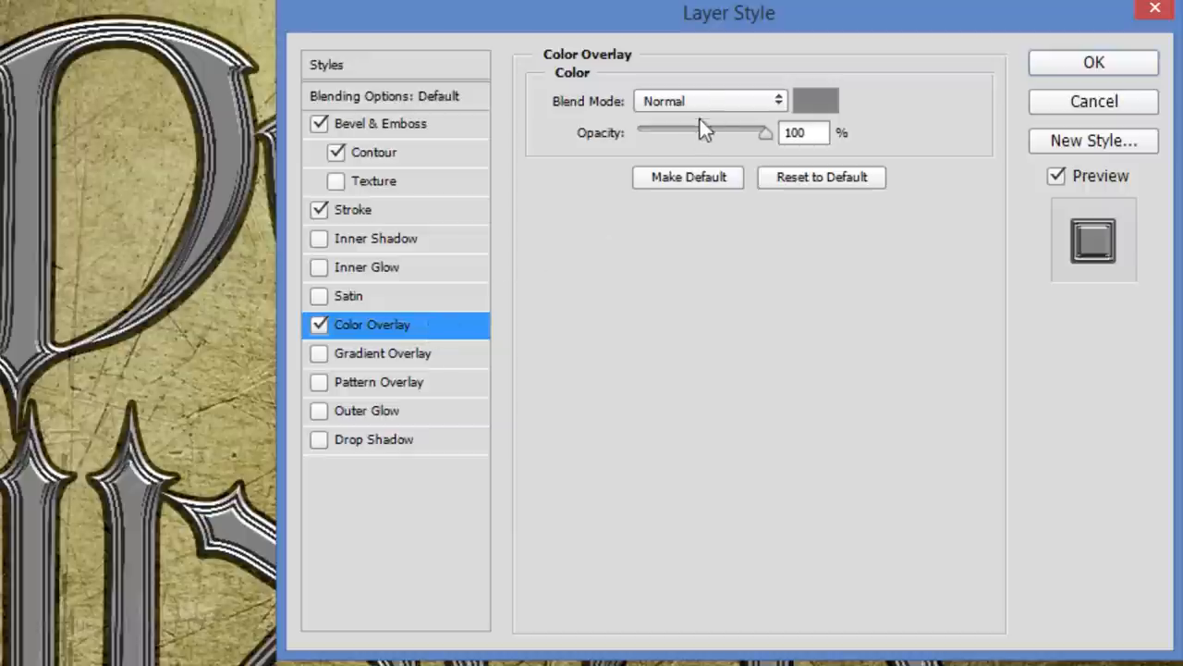
Step: Set the Color Overlay to Color blend mode with pale gold C7BB83
left_click(710, 100)
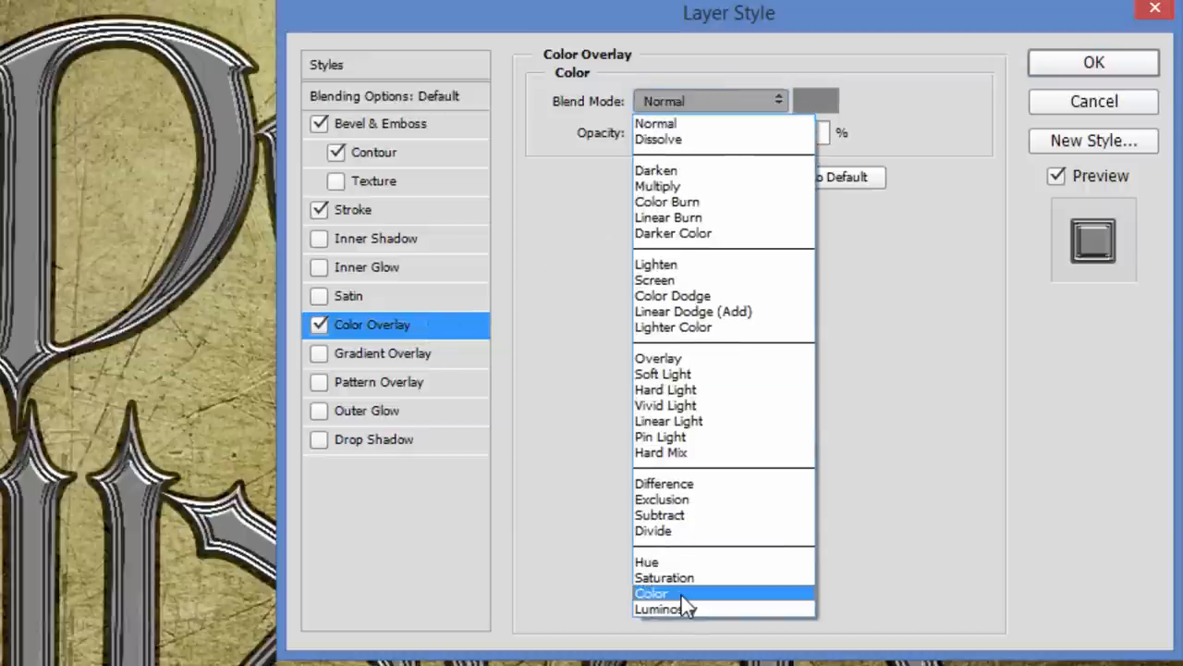
left_click(652, 593)
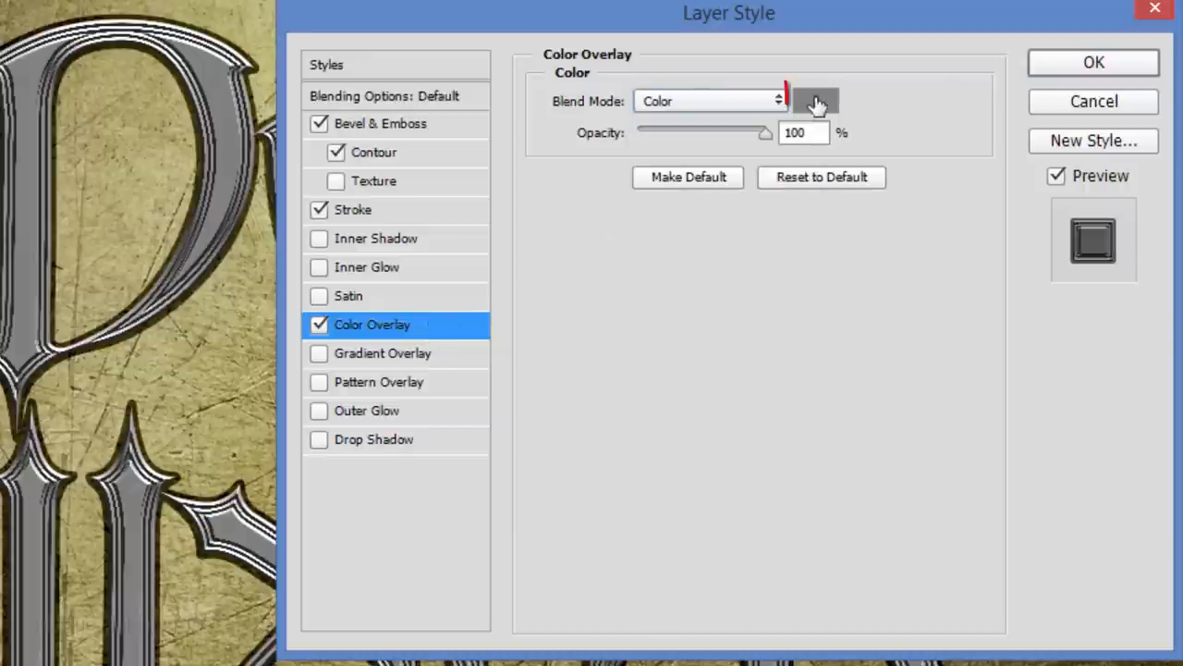
left_click(822, 96)
type("C")
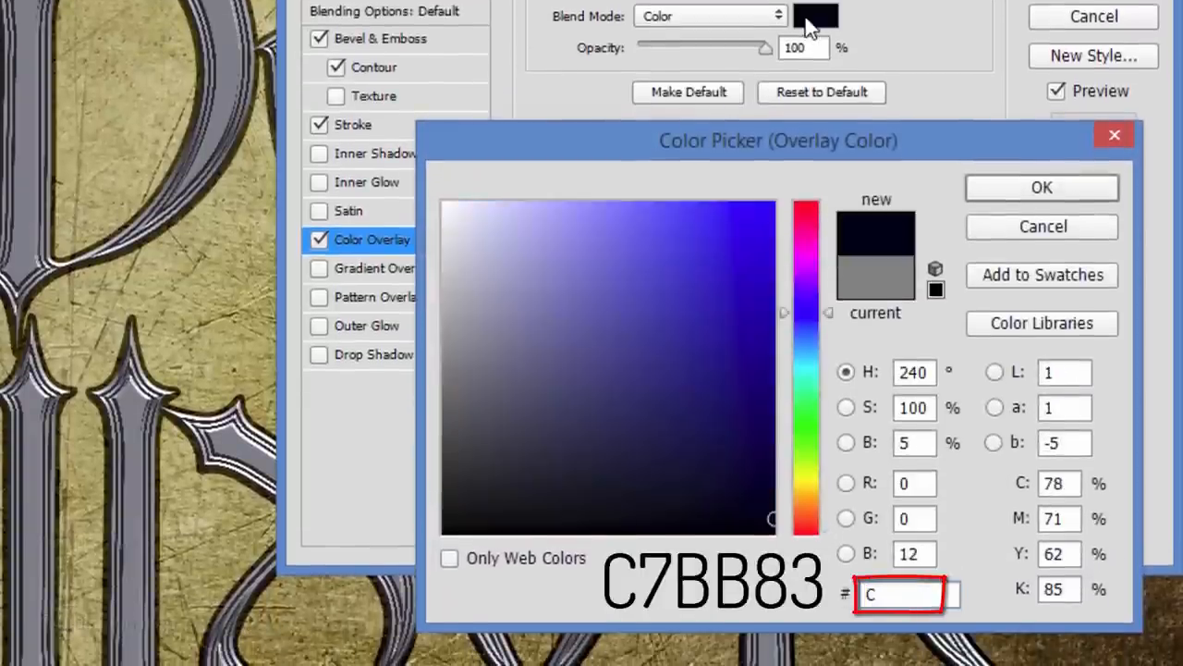
type("7BB83")
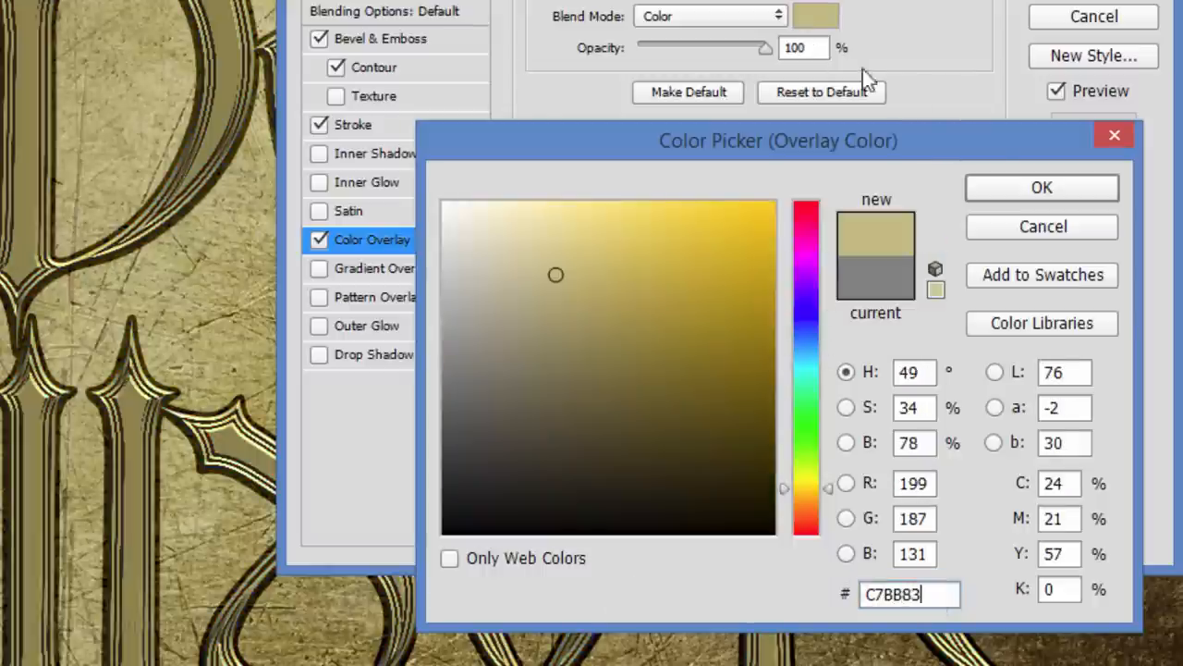
left_click(1042, 188)
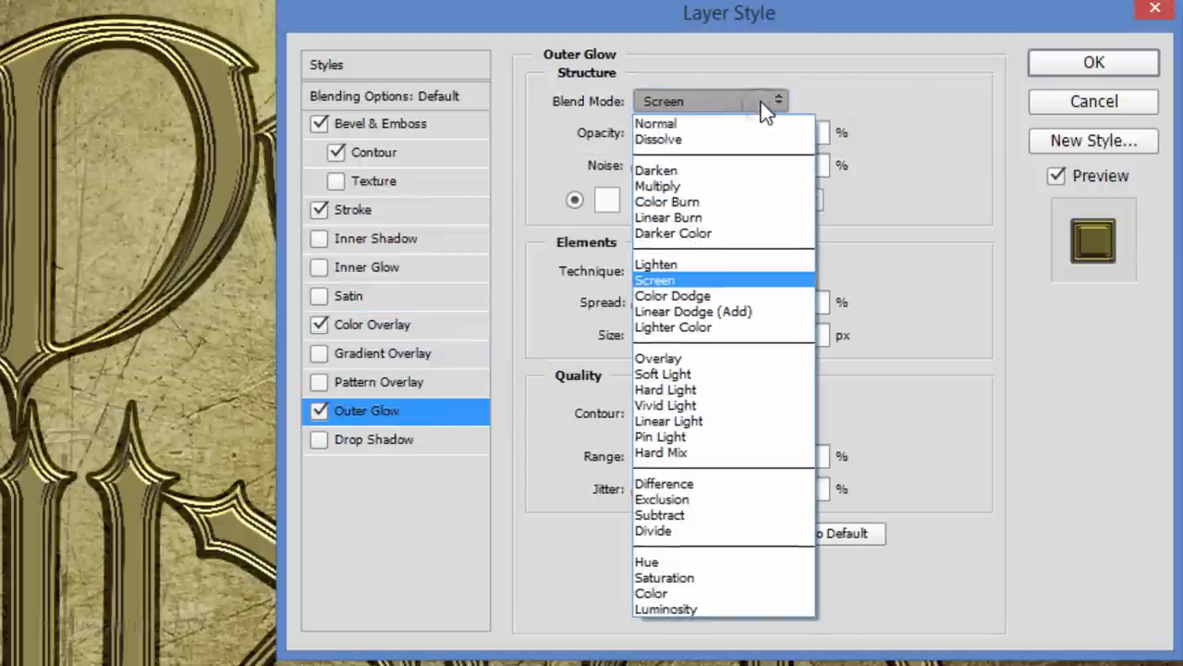
mouse_move(751, 224)
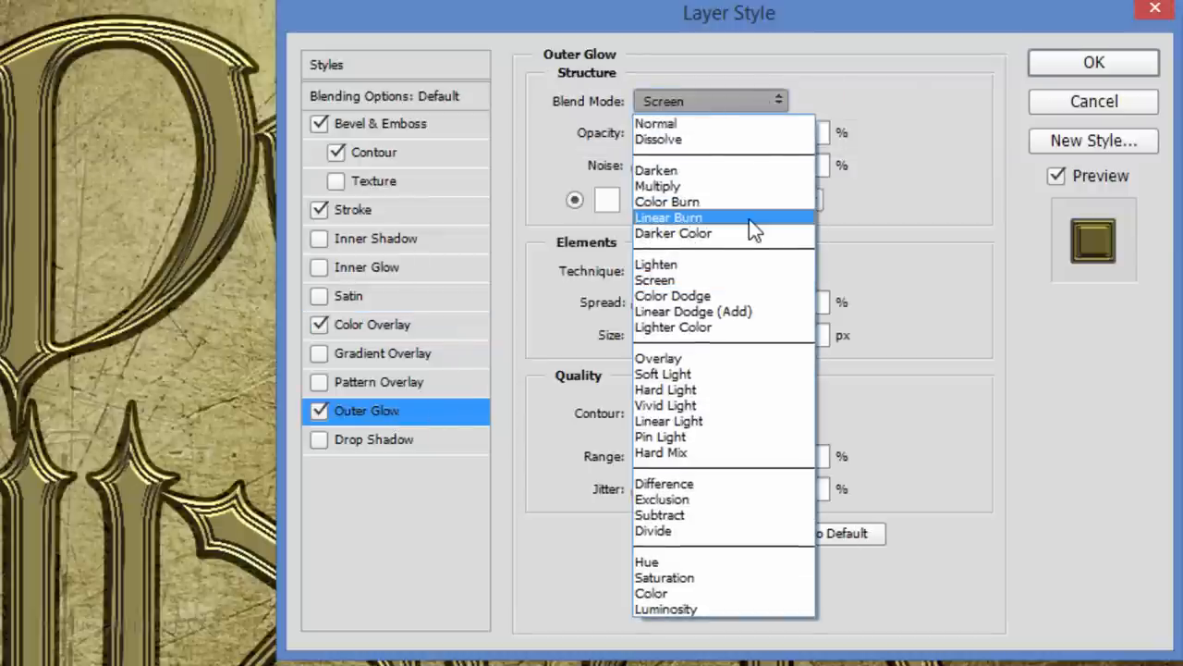
Step: Make the Outer Glow a black Linear Burn glow at 35 px
left_click(669, 217)
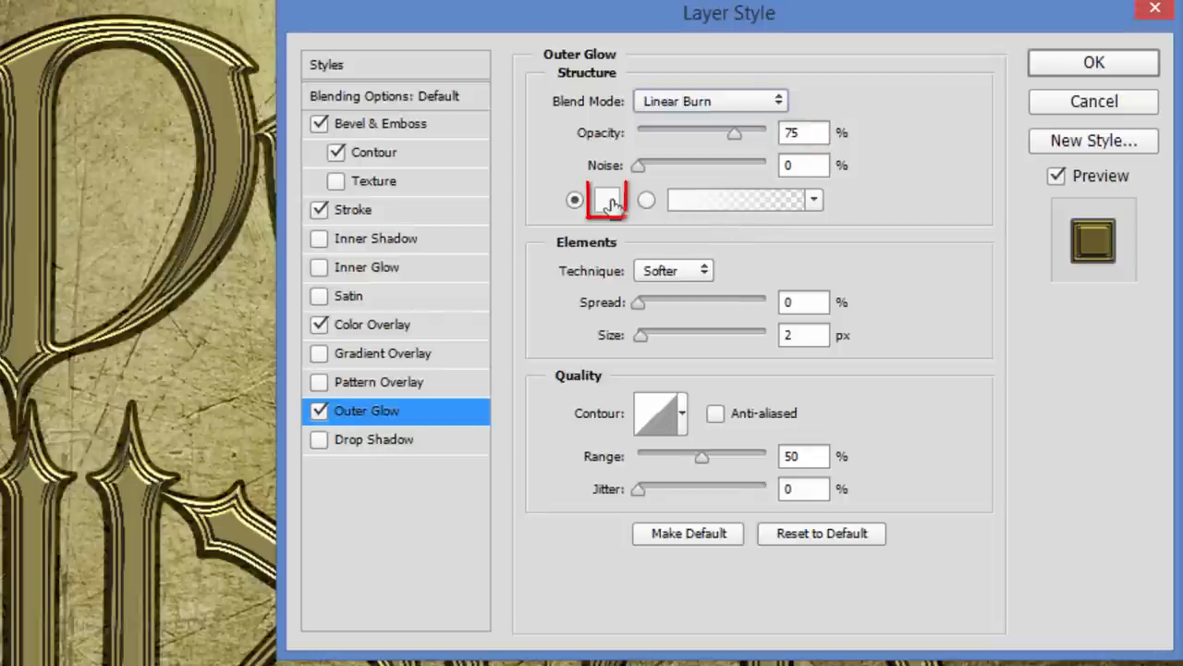
left_click(607, 199)
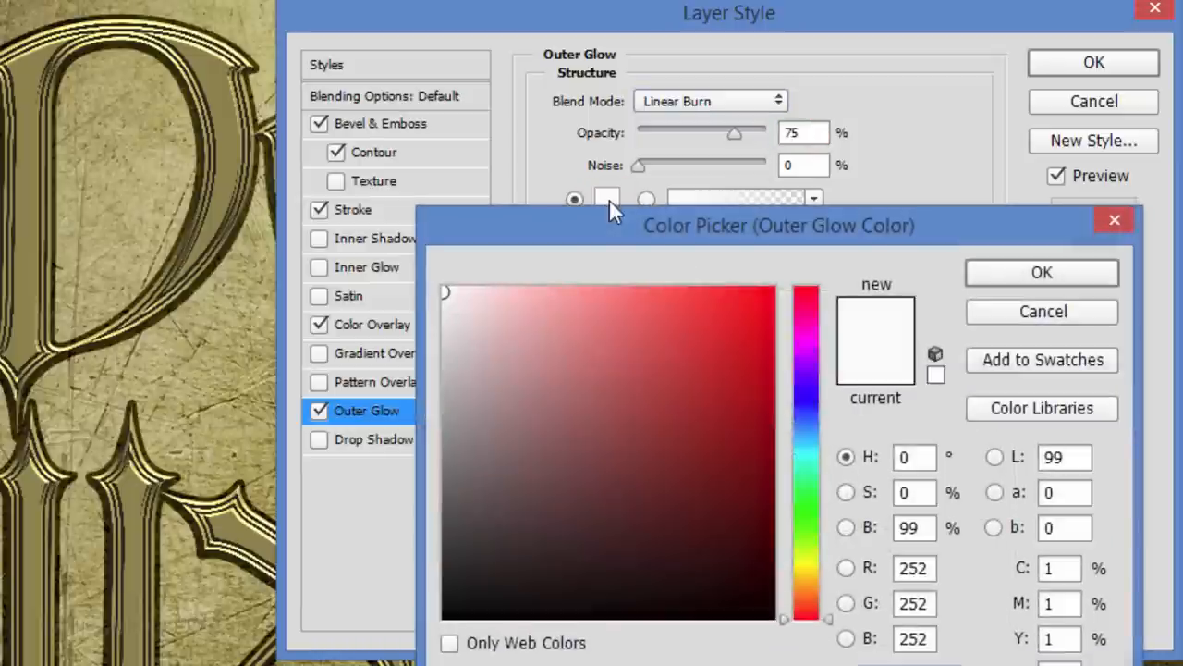
left_click(446, 614)
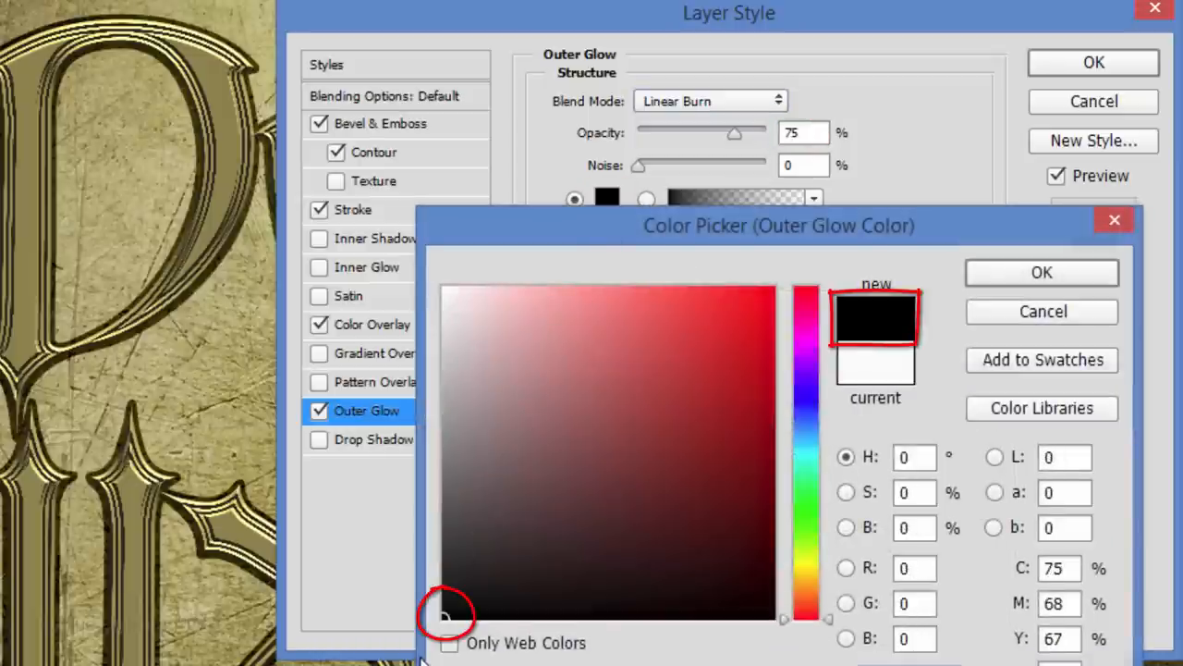
left_click(1042, 271)
type("3")
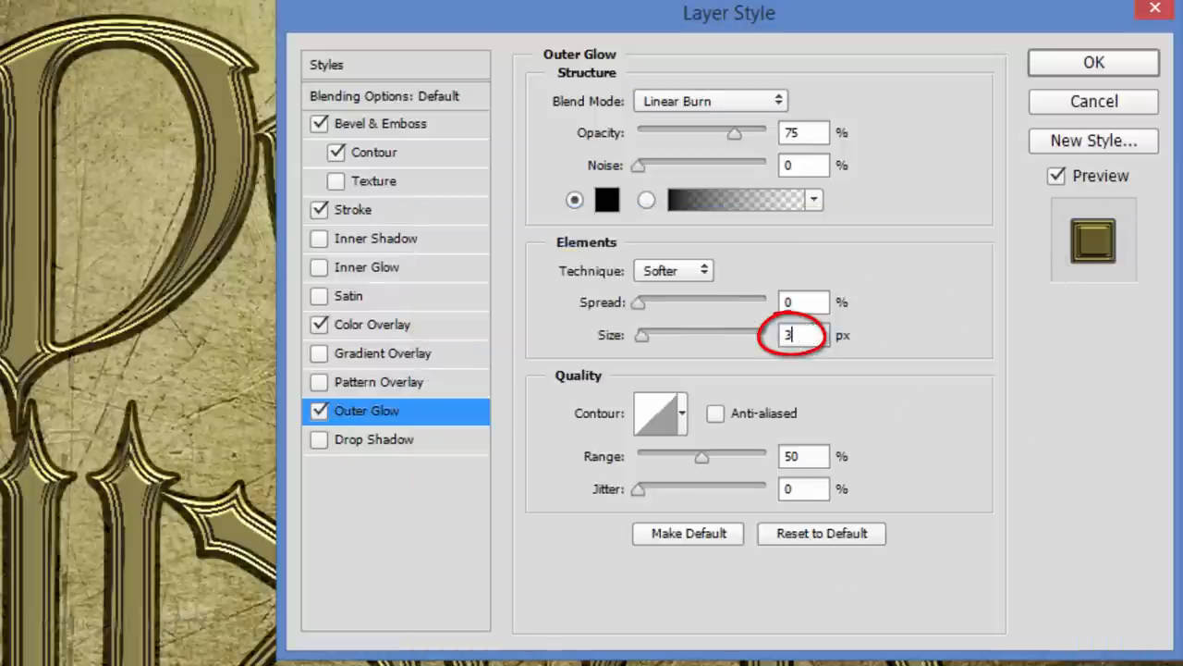
Step: Add a Drop Shadow in Overlay mode at 40% opacity, 40 px distance, 40% spread, larger size
type("5")
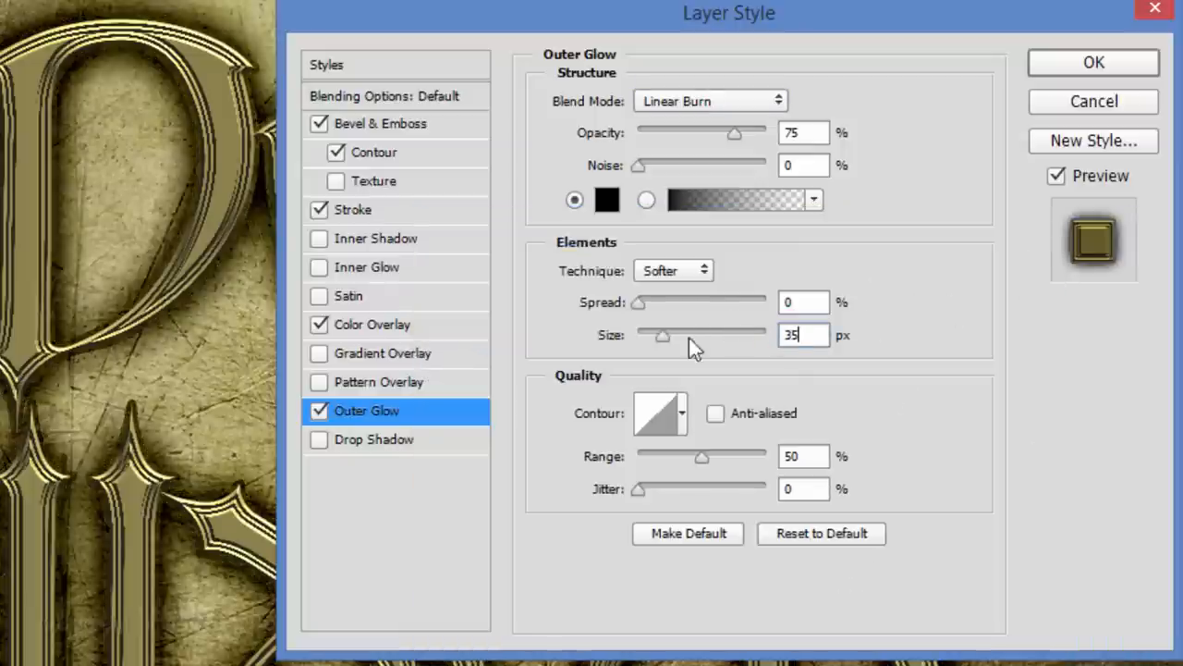
left_click(372, 439)
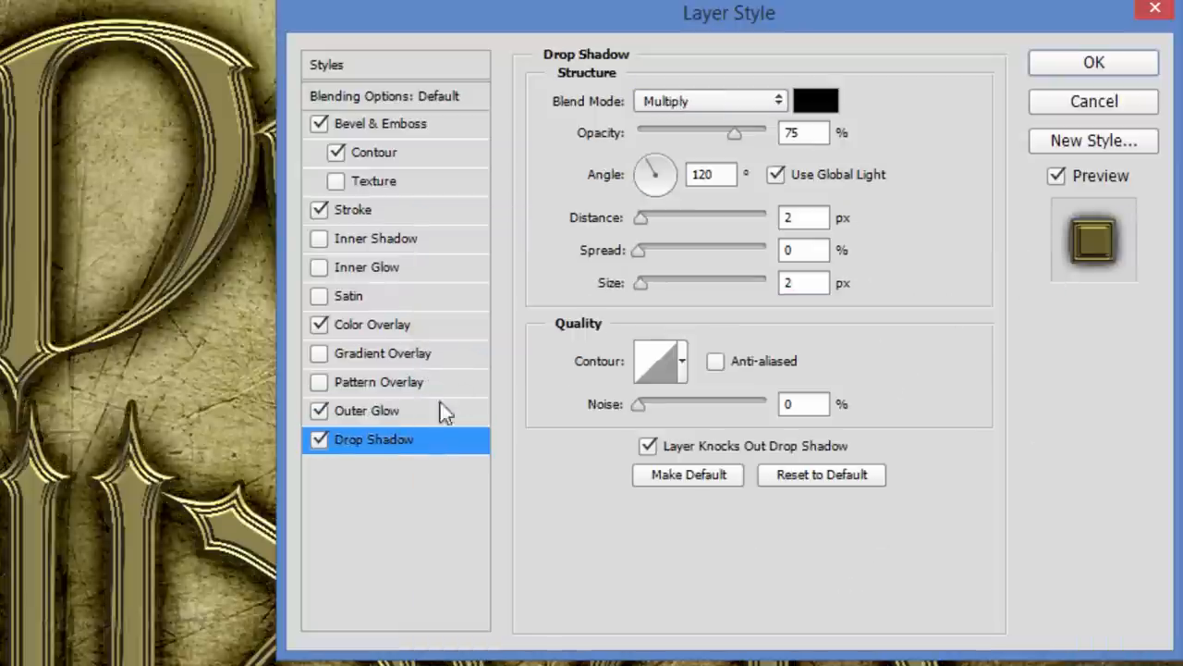
left_click(710, 100)
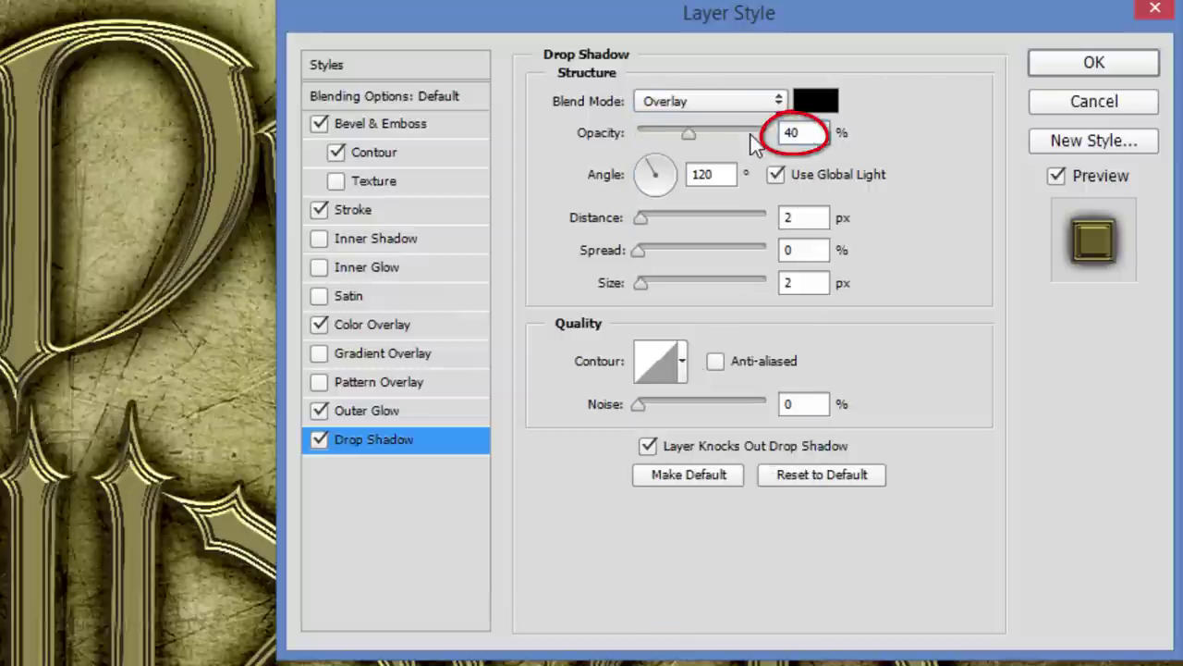
left_click(802, 217)
type("40")
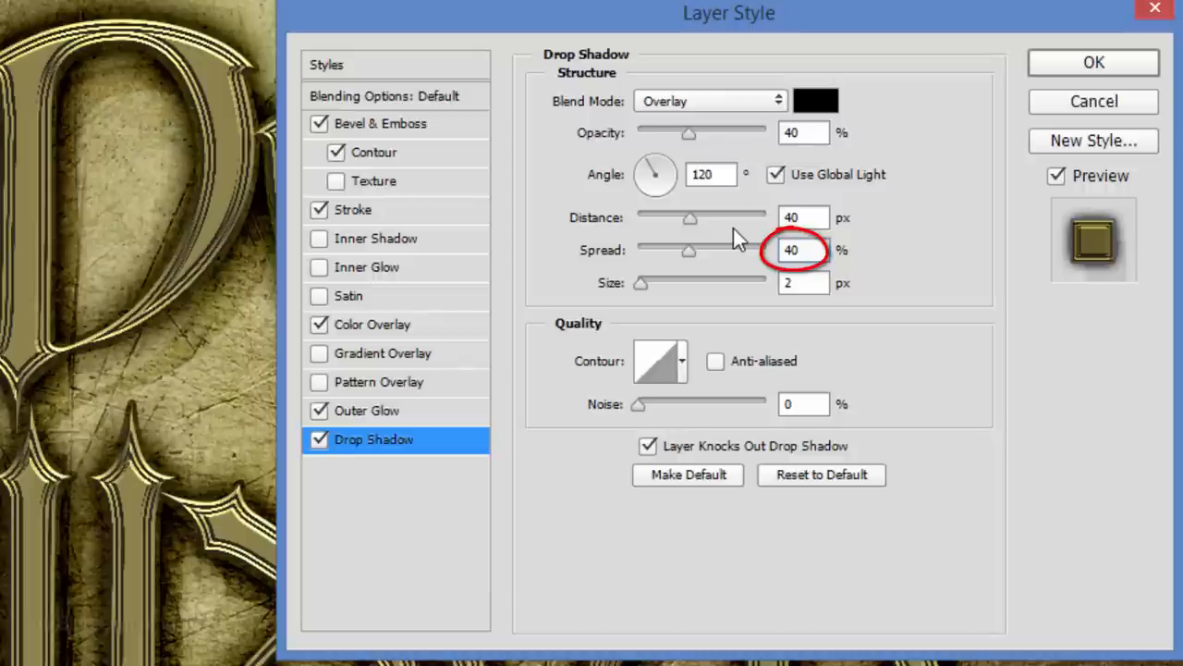
left_click(796, 282)
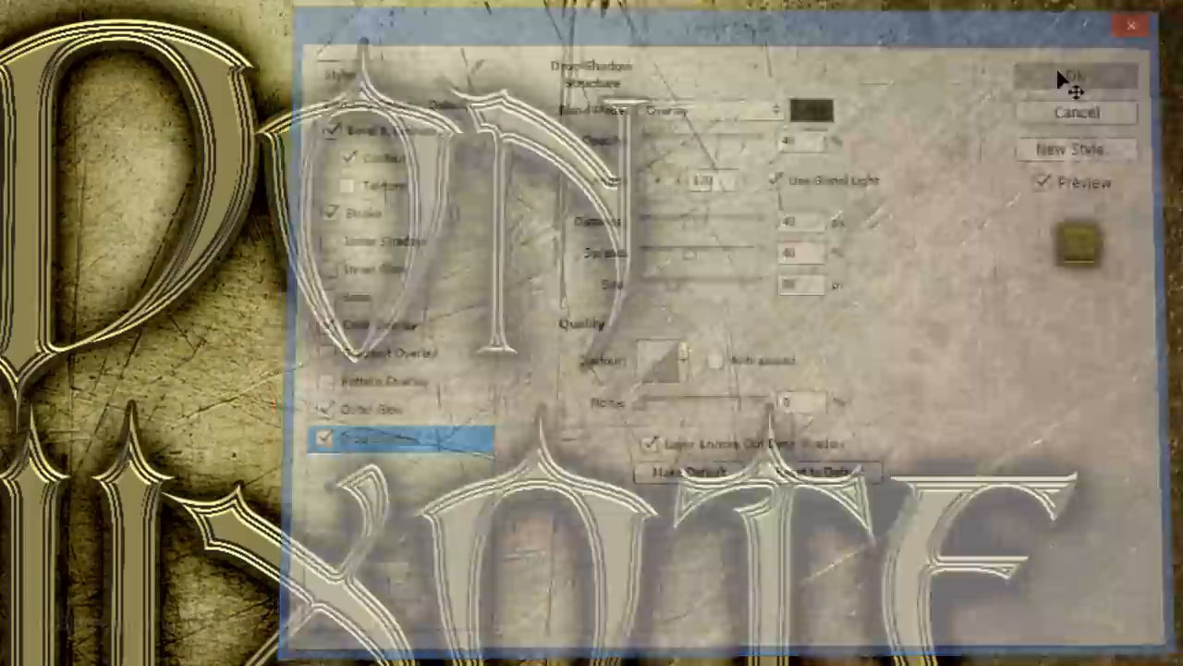
Step: Confirm the layer style and collapse the Don Quixote layer's effects list
left_click(1067, 74)
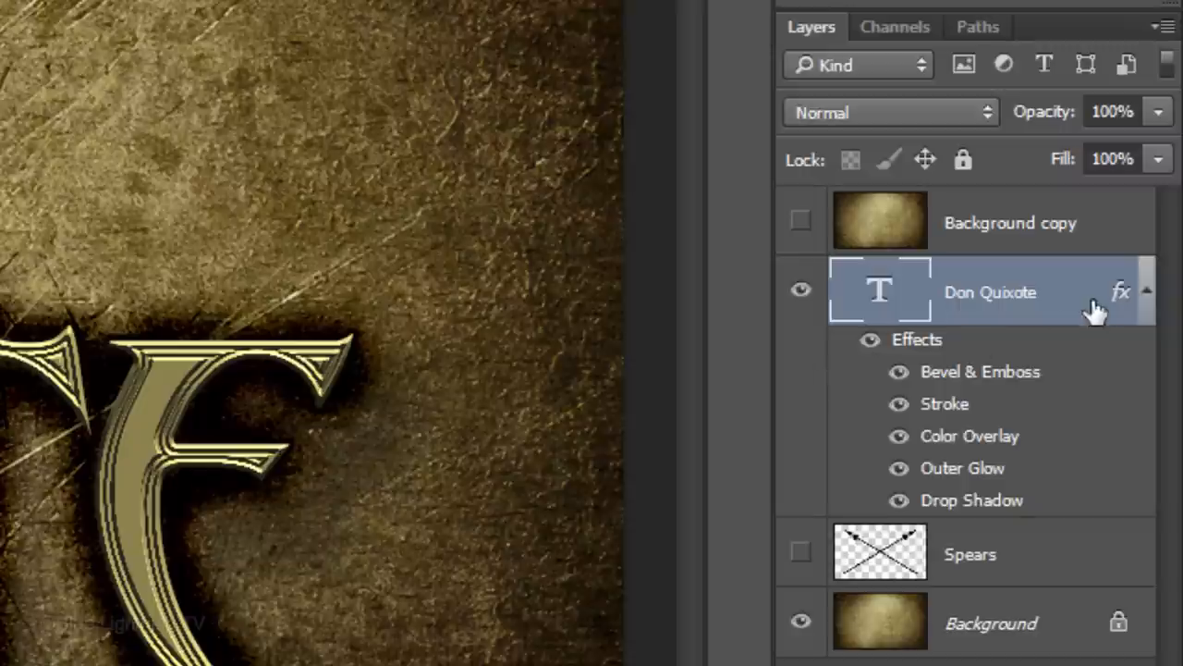
left_click(1154, 291)
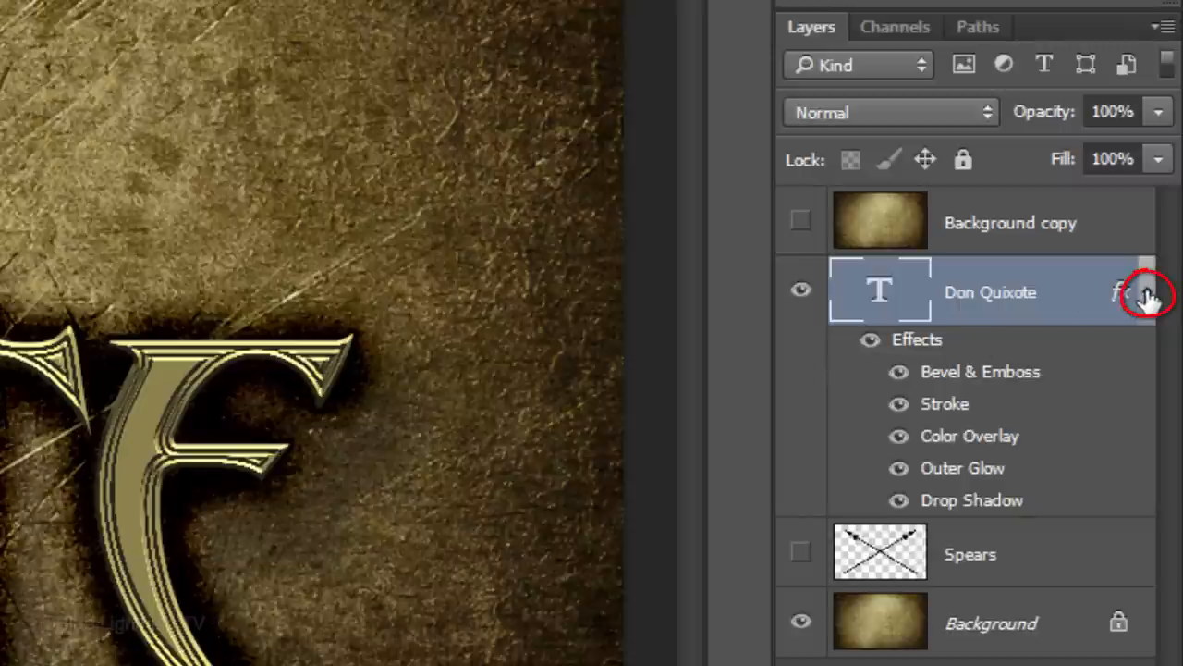
left_click(1149, 287)
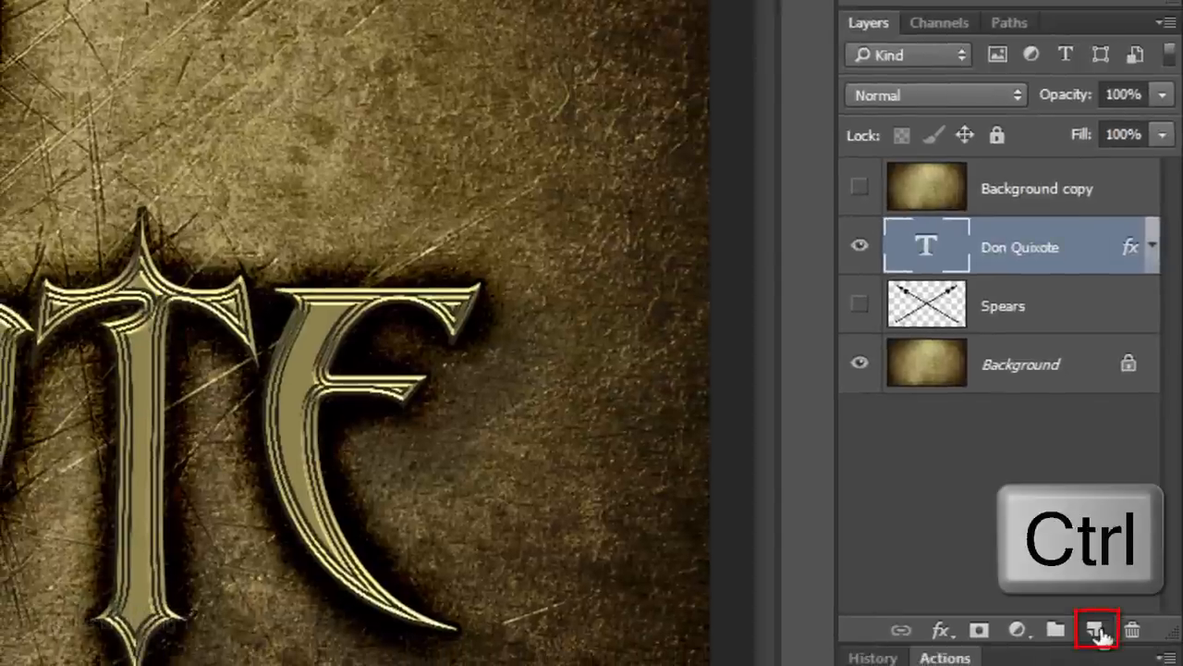
Step: On a new layer below the text, expand the letter selection by 10 pixels for a black silhouette
left_click(1091, 629)
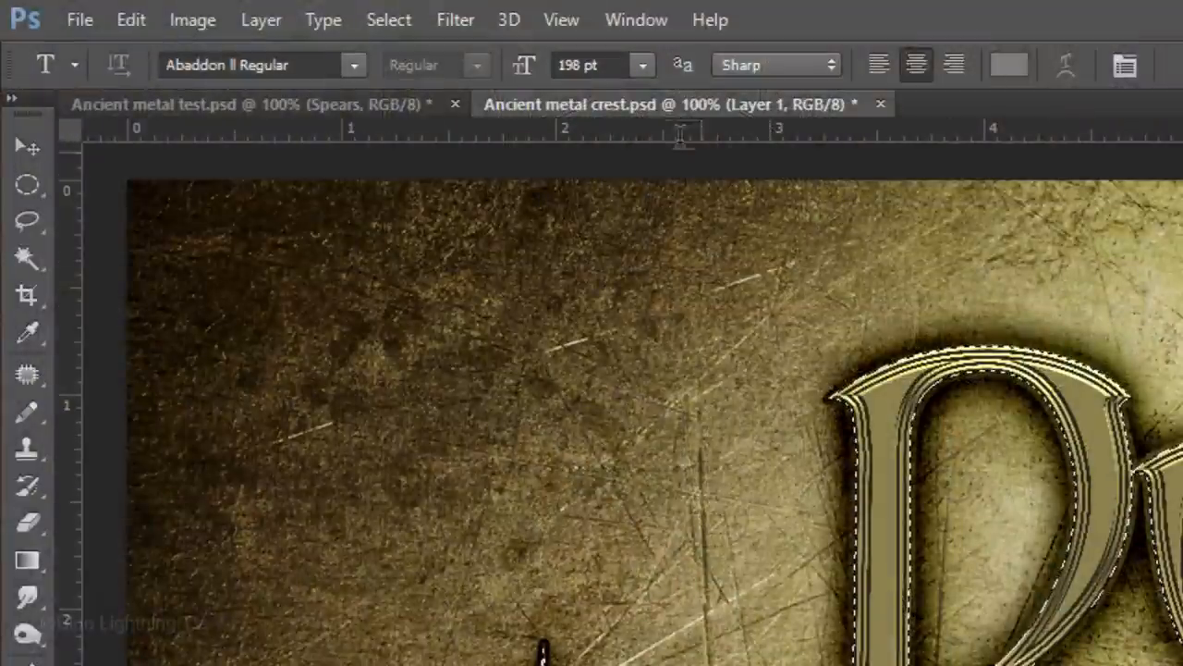
left_click(388, 20)
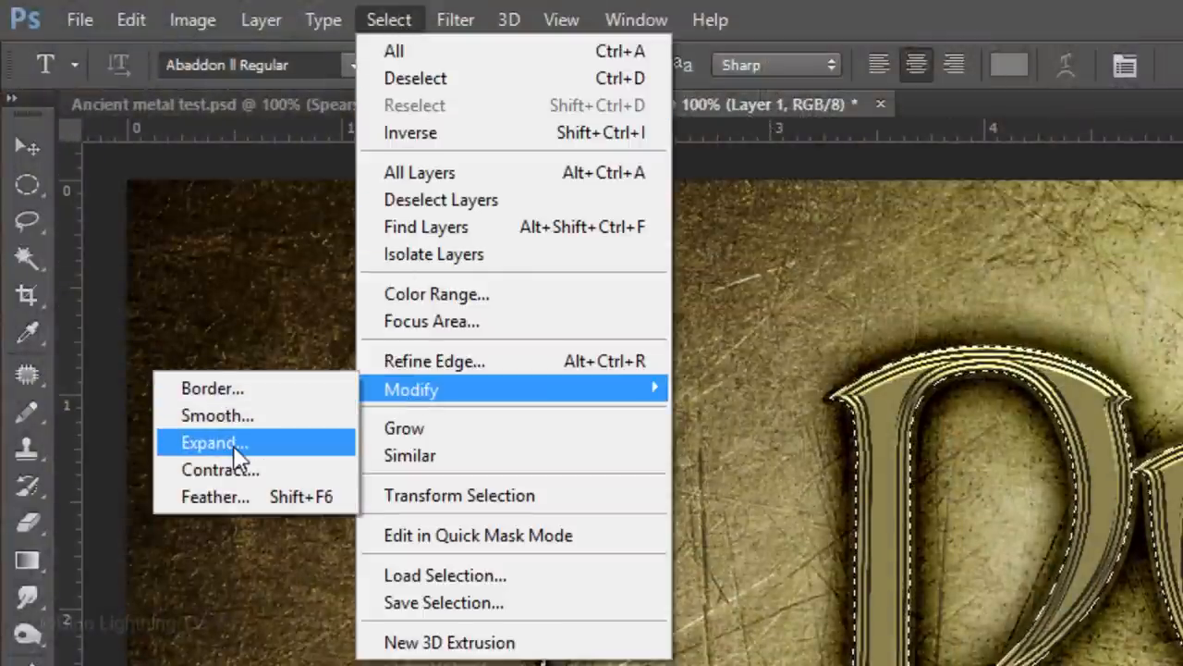
left_click(210, 442)
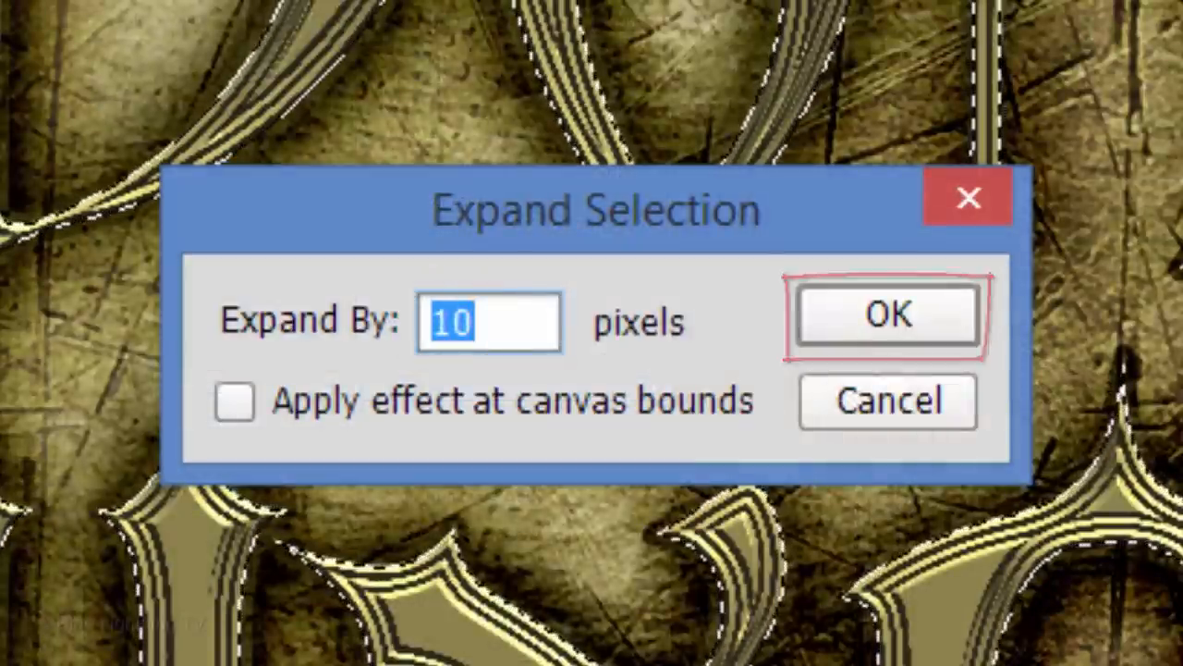
left_click(883, 314)
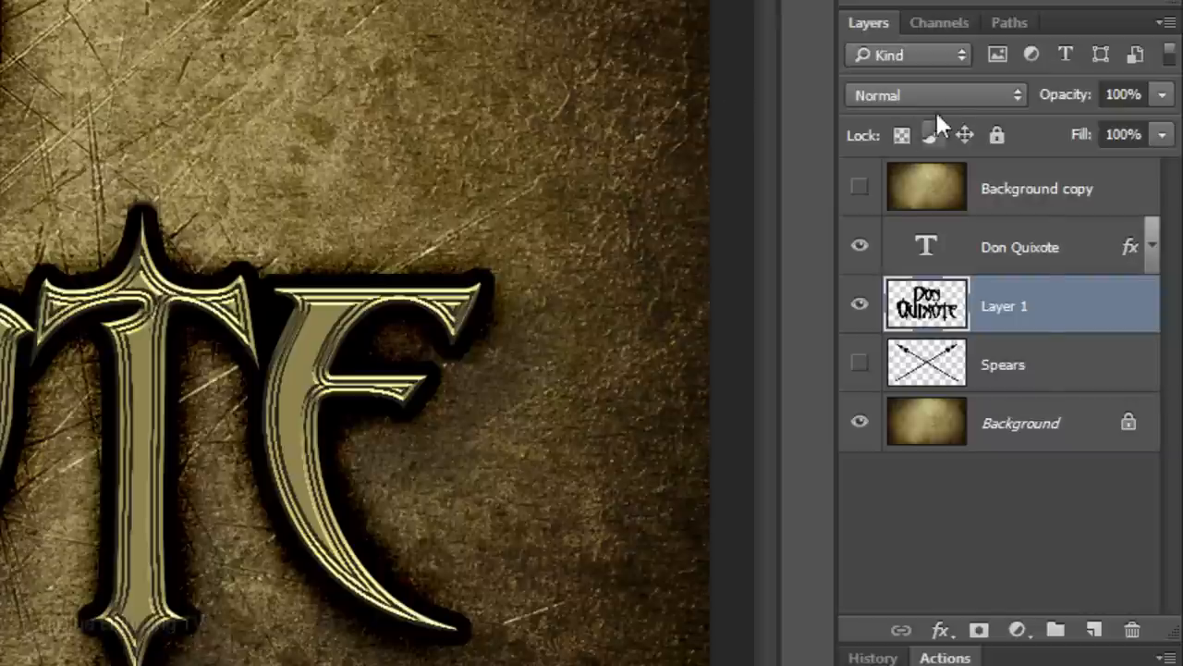
Step: Set Layer 1's blend mode to Color Burn for the silhouette at 25% fill
left_click(934, 95)
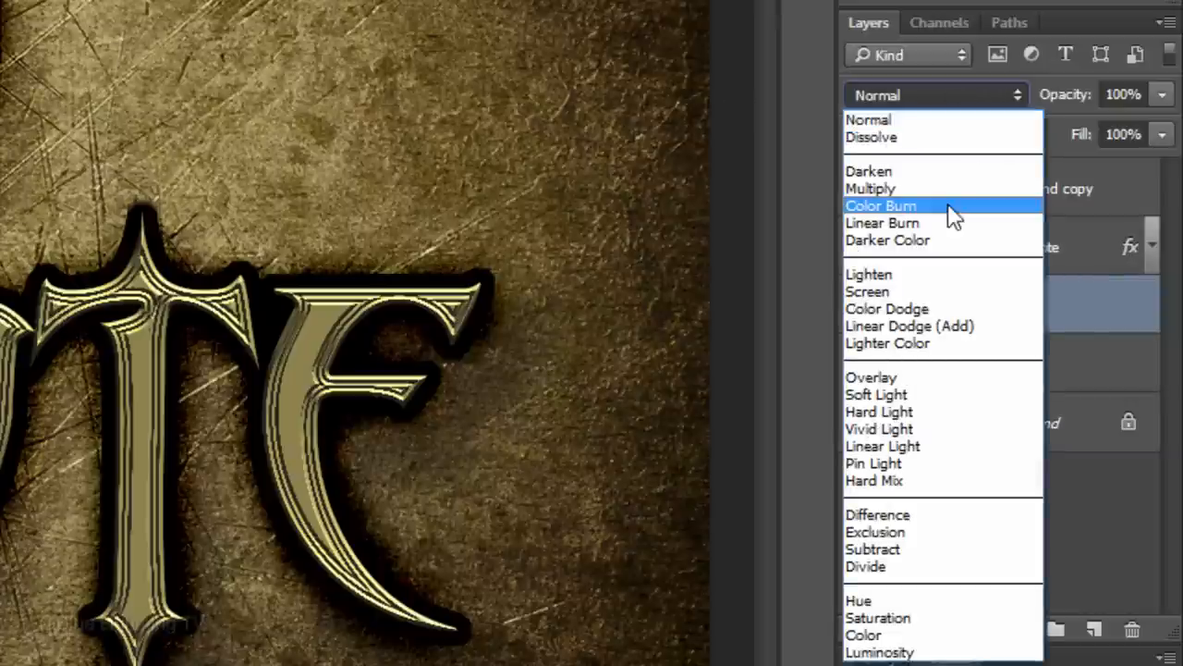
left_click(881, 205)
type("25")
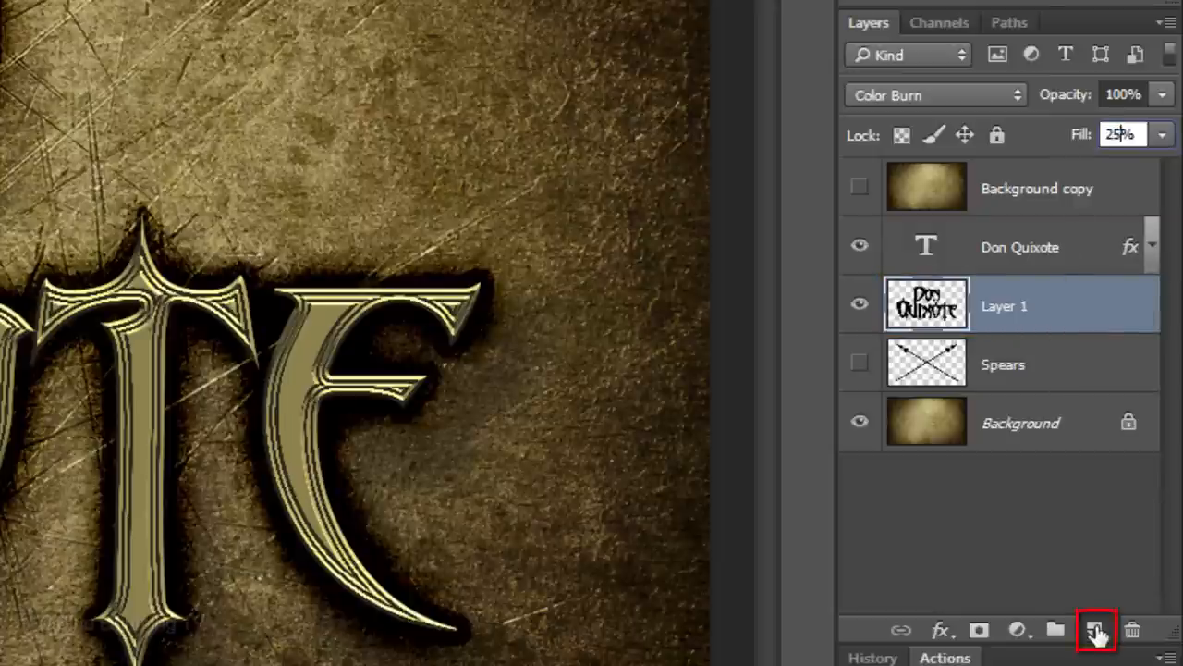
Step: Create the Shield layer's black circle and centre it on the canvas via a full-canvas selection
left_click(1092, 629)
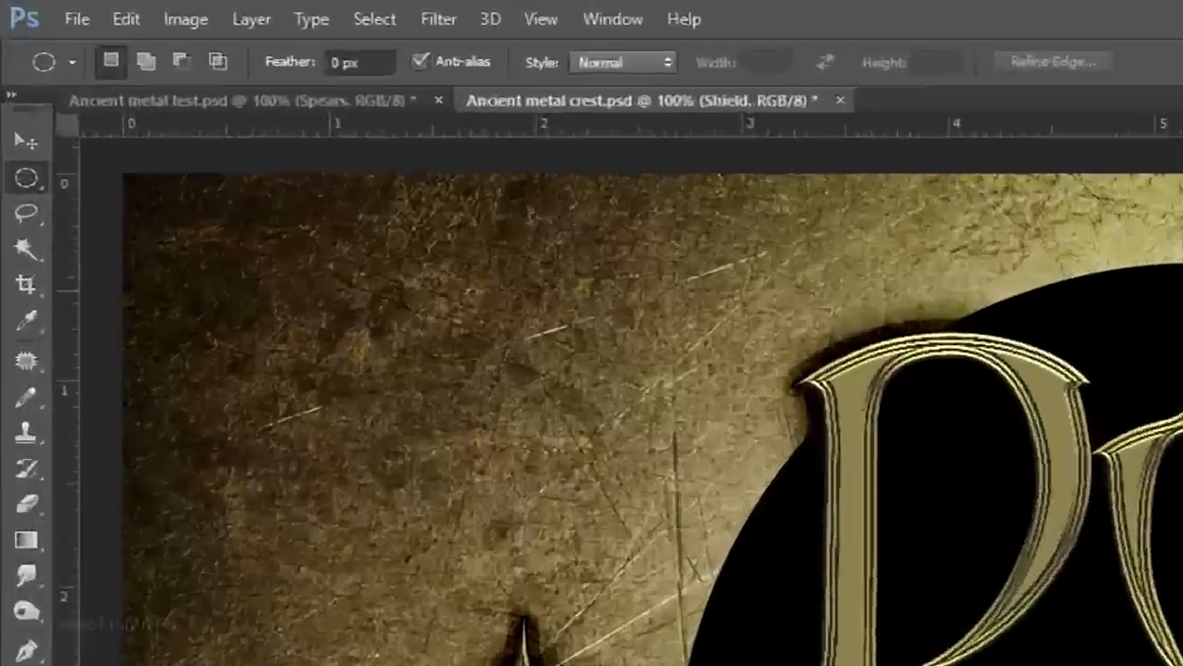
left_click(26, 140)
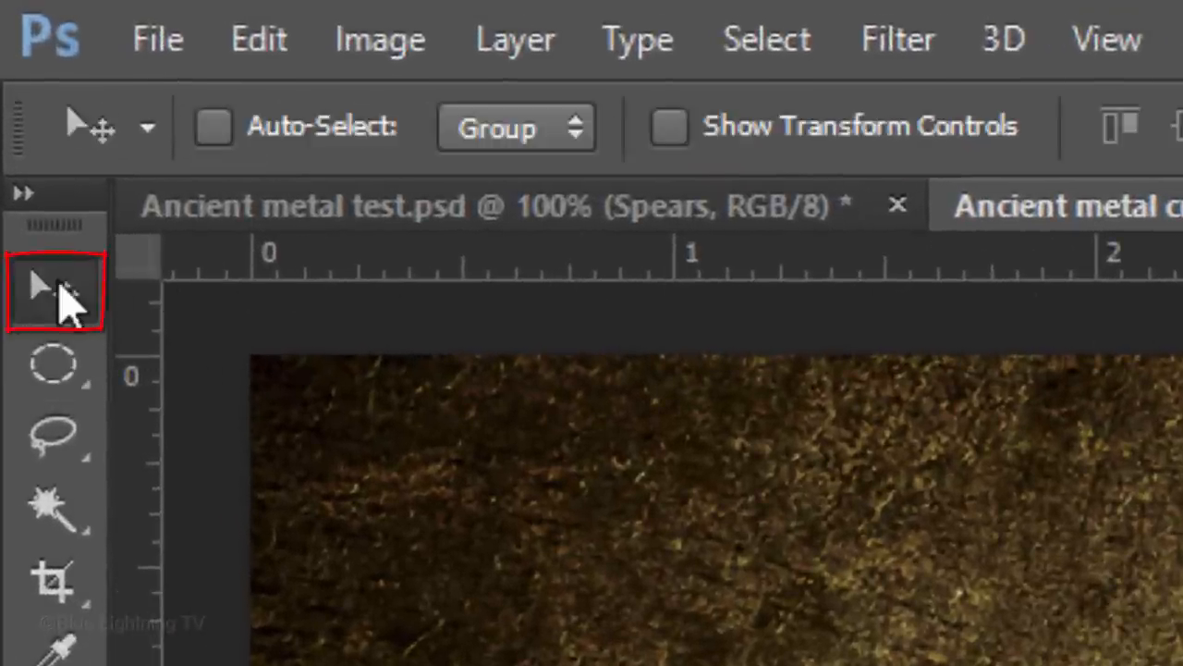
key("Ctrl+A")
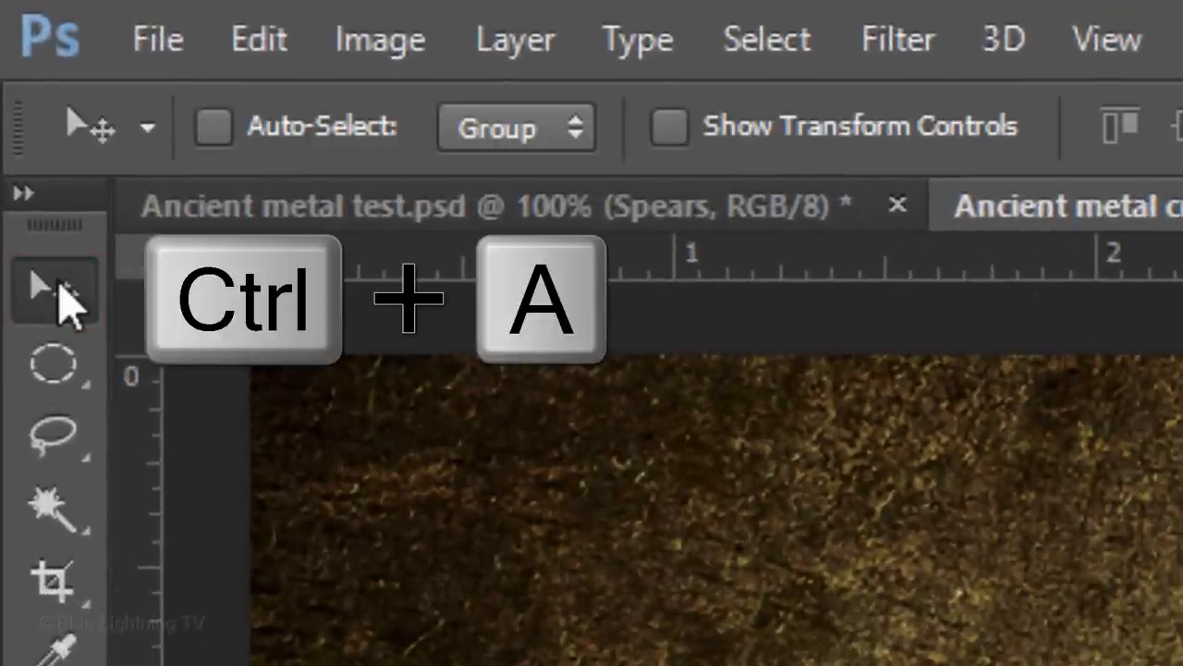
key("Ctrl+a")
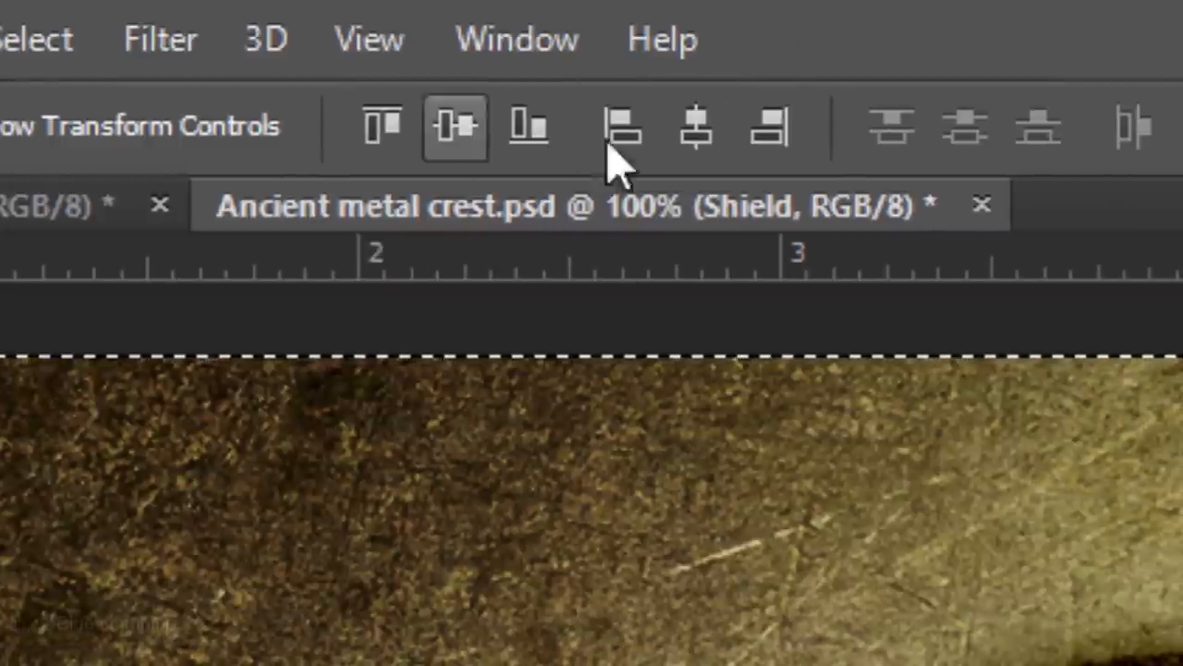
left_click(695, 128)
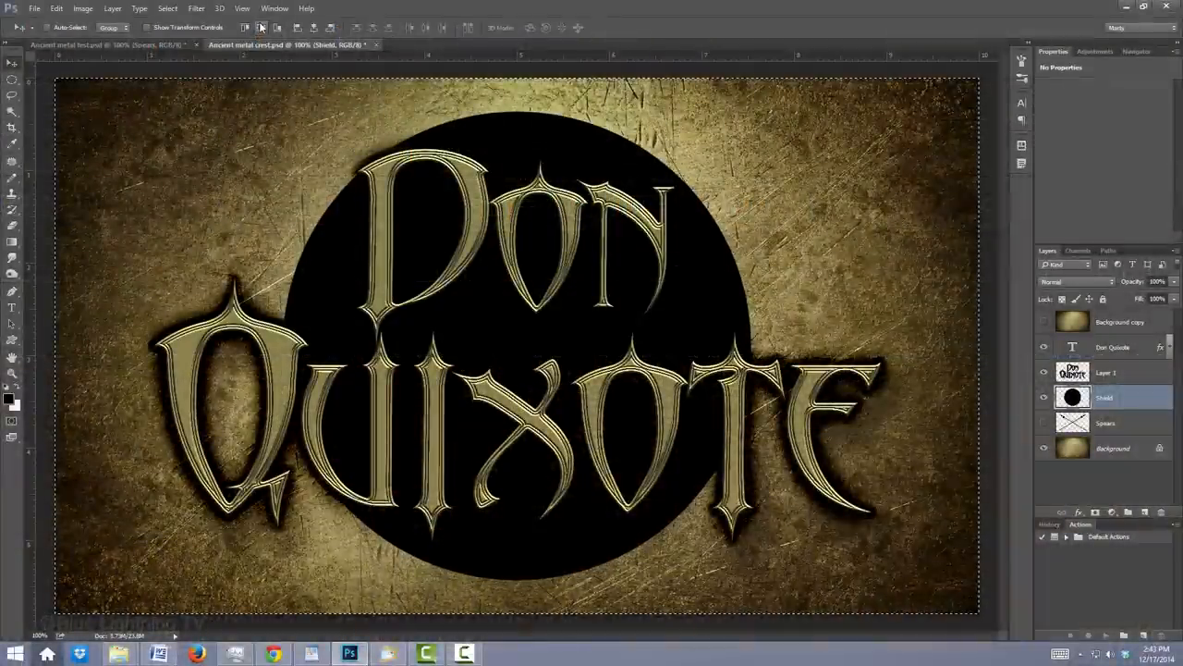
key("Ctrl+d")
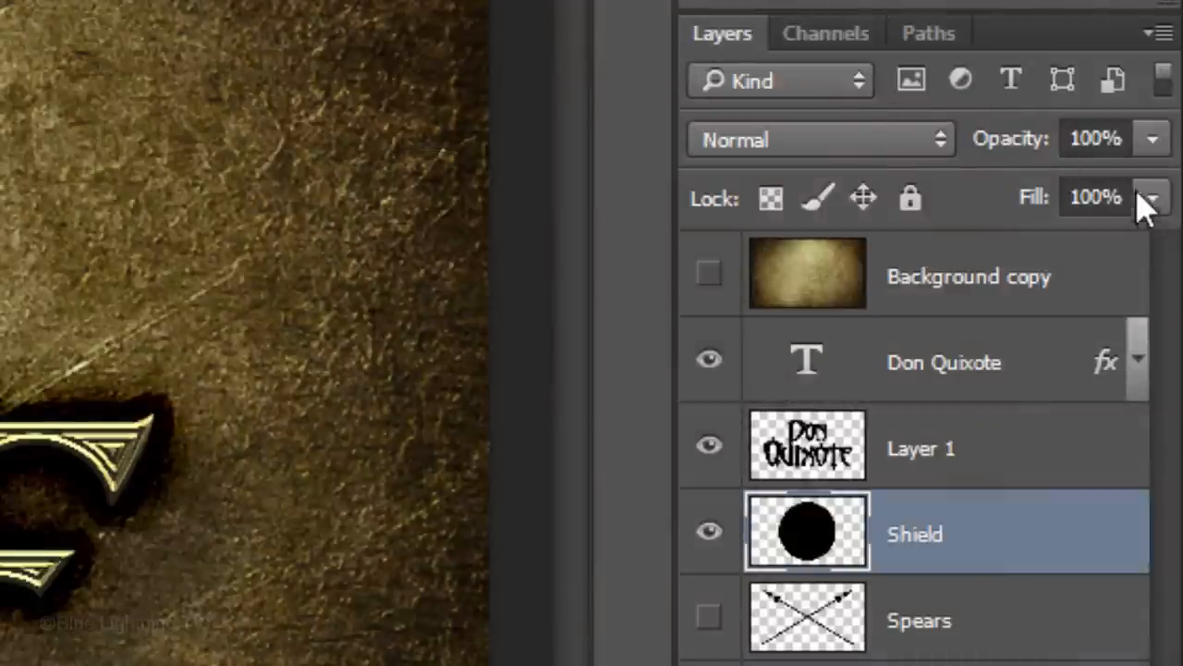
Step: Set the Shield layer's Fill to 0% and Alt-copy the lettering's gold effects onto it
left_click(1159, 197)
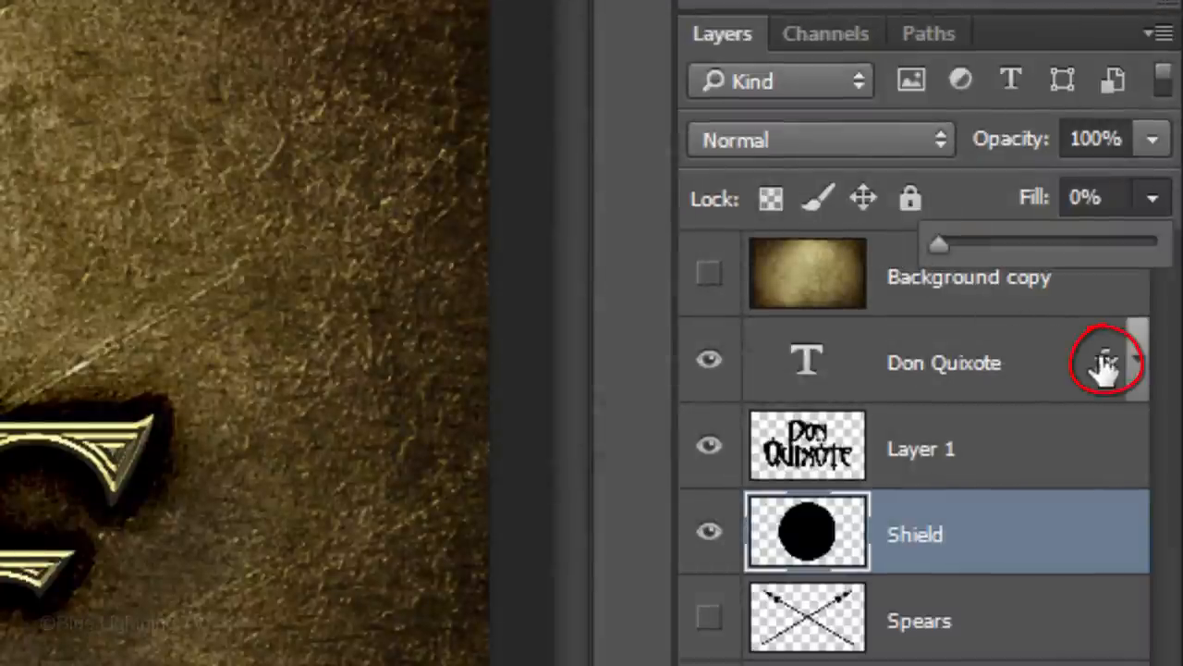
key("Alt")
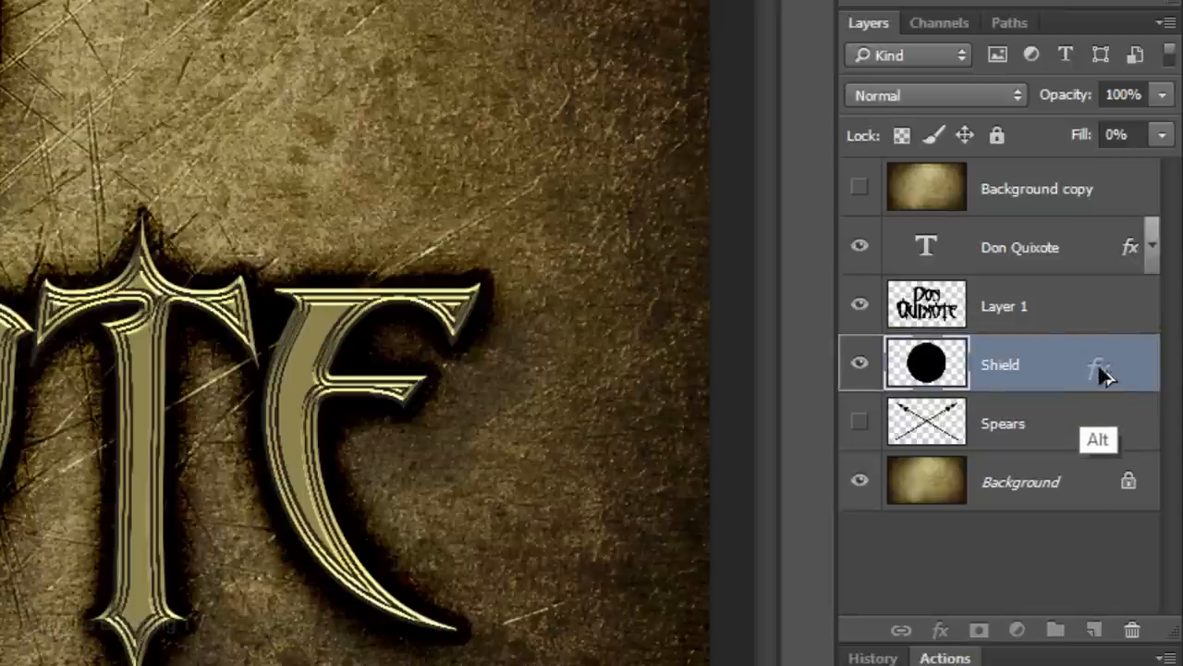
left_click(1117, 368)
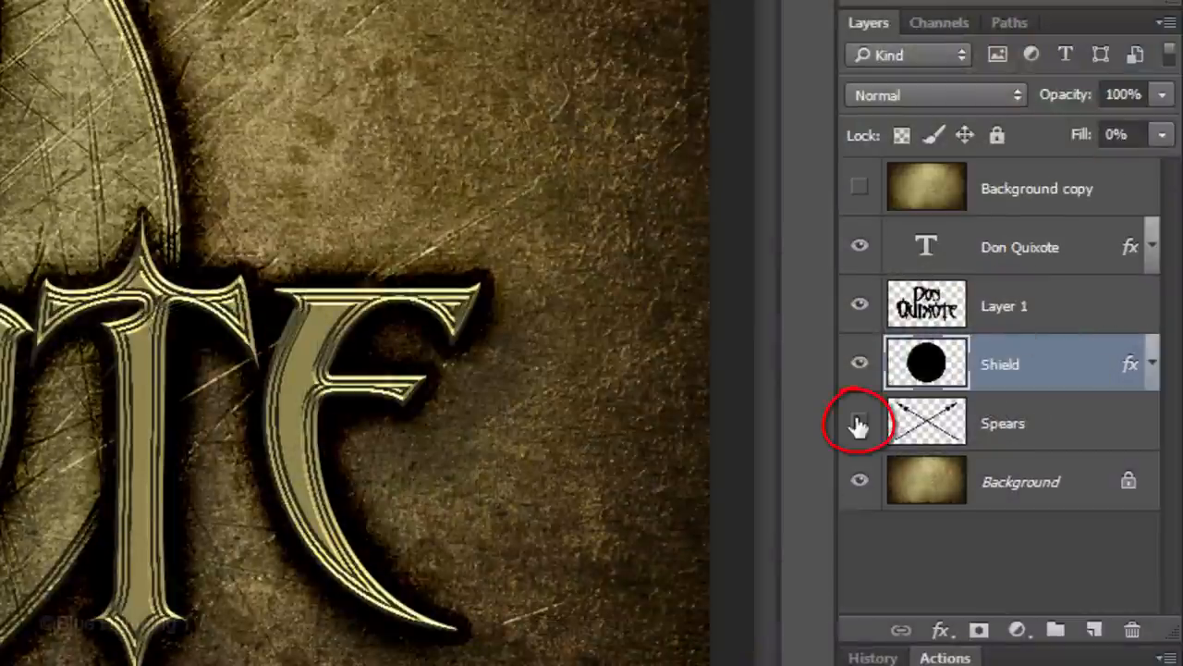
Step: Show the Spears layer, mask it with the shield selection and invert the mask to hide spears inside
left_click(857, 423)
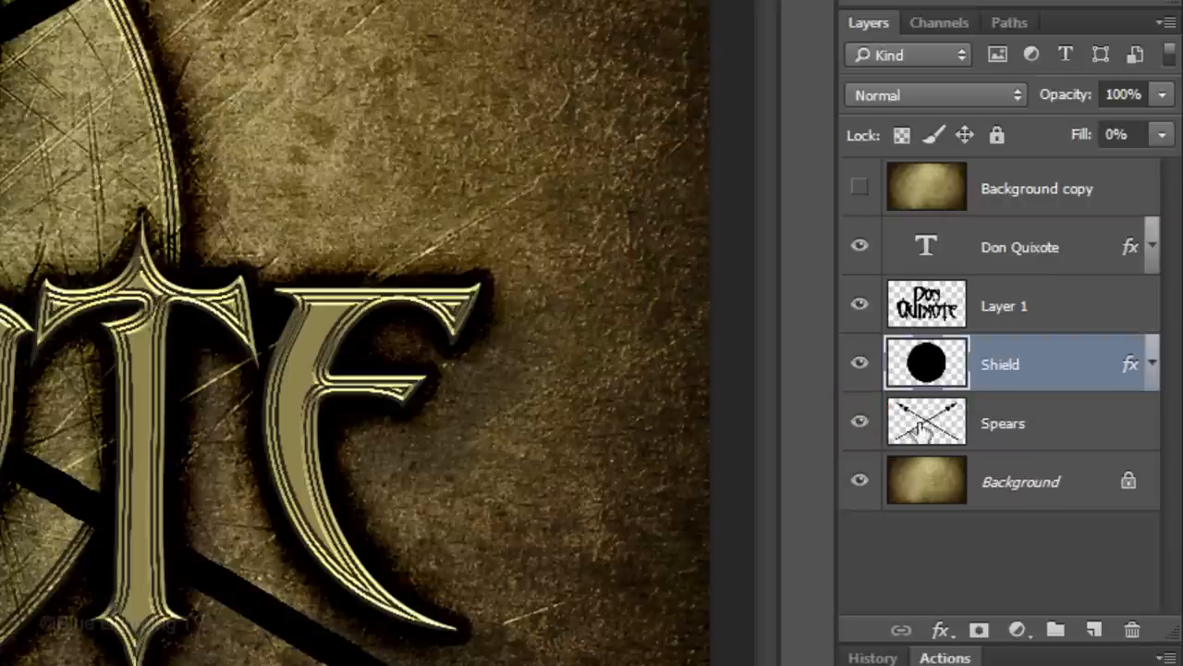
left_click(1003, 423)
type("25")
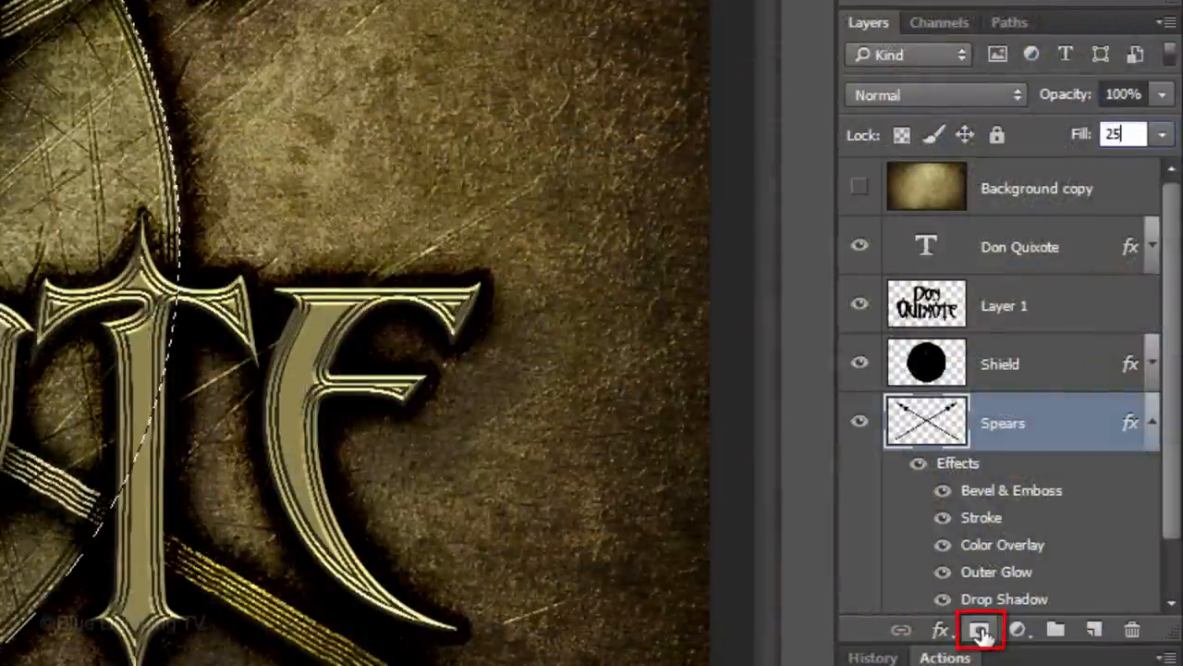
left_click(976, 630)
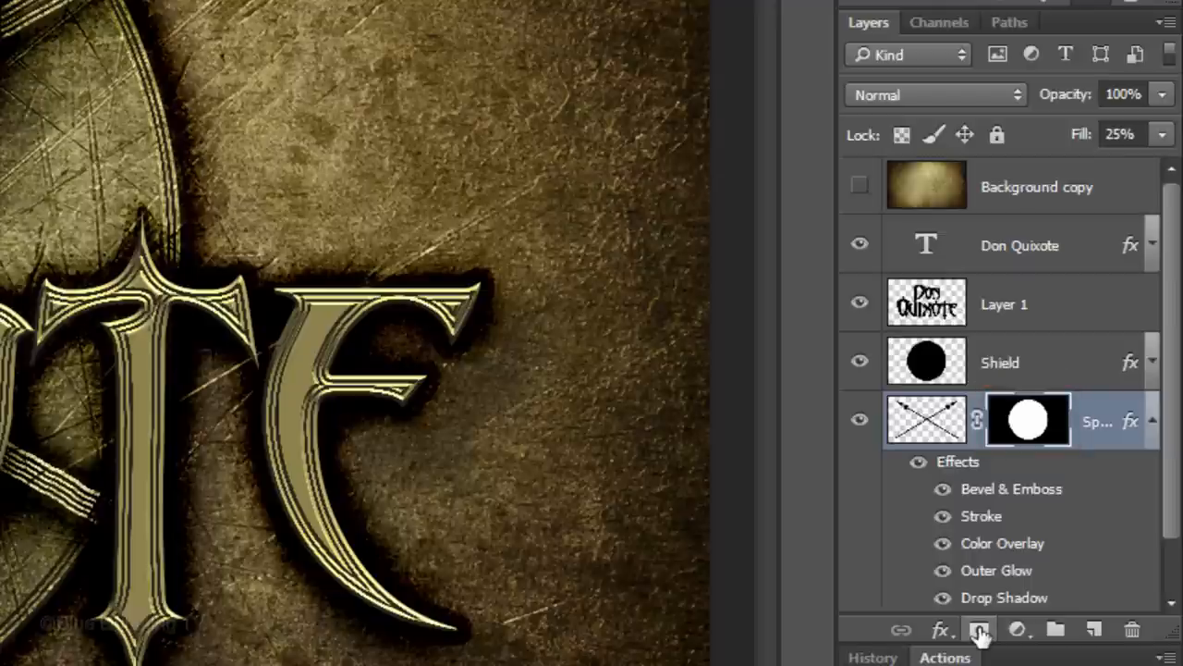
key("Ctrl+i")
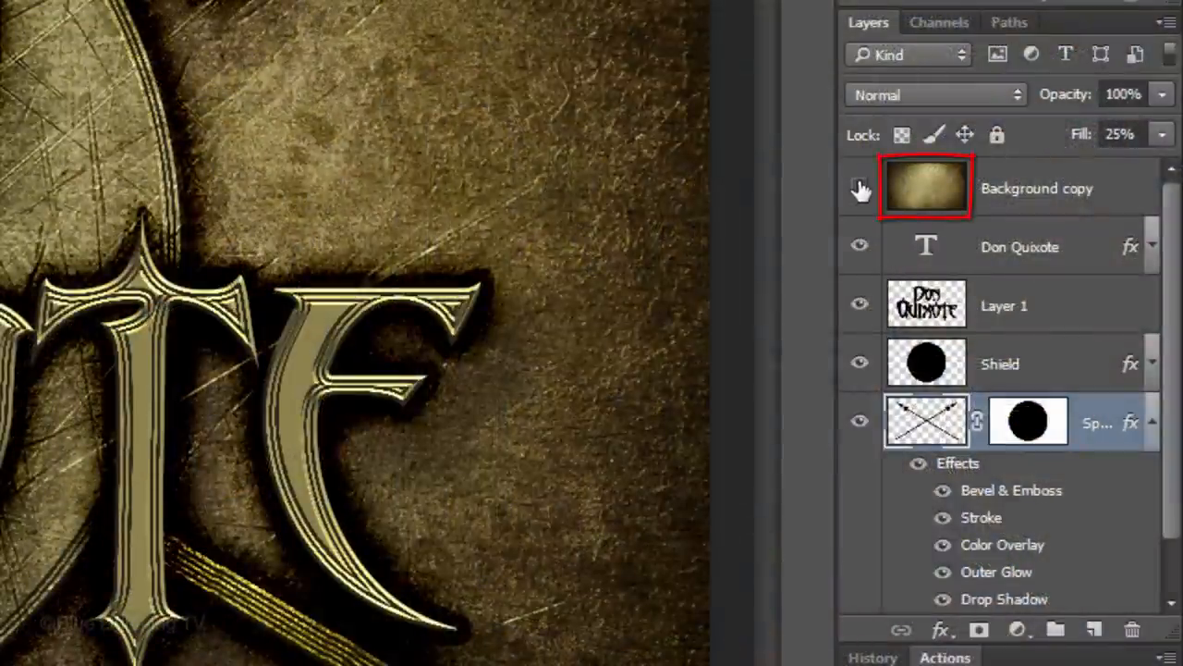
Step: Show Background copy in Overlay mode and mask it to the lettering shape loaded from Layer 1
left_click(860, 187)
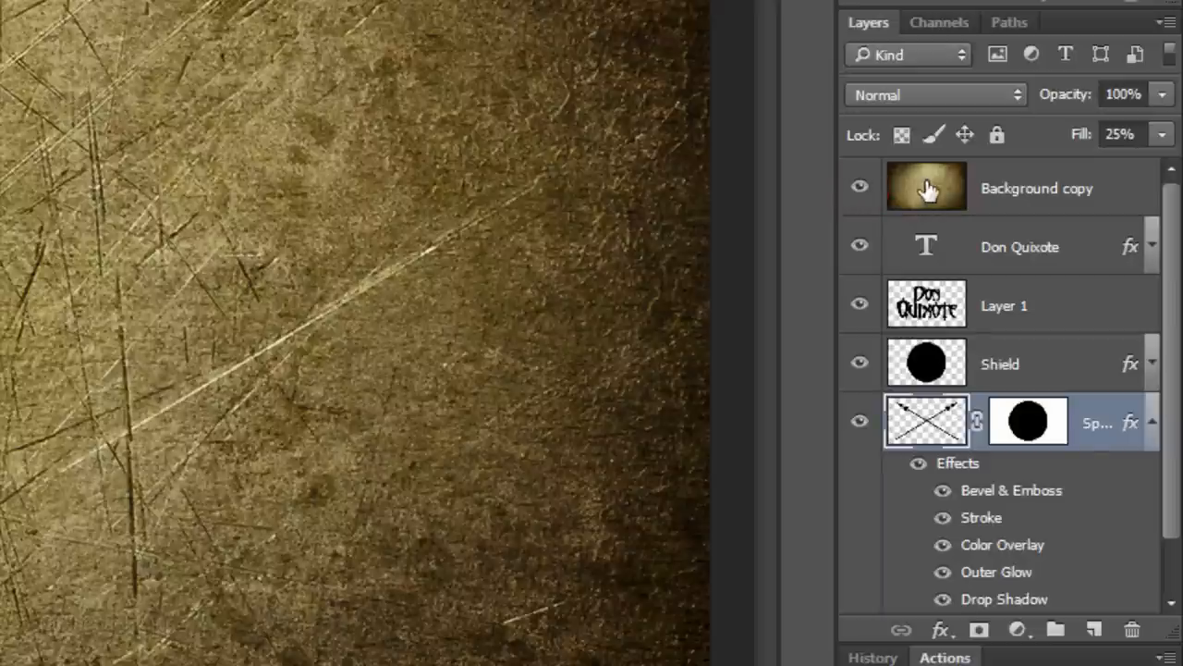
left_click(934, 94)
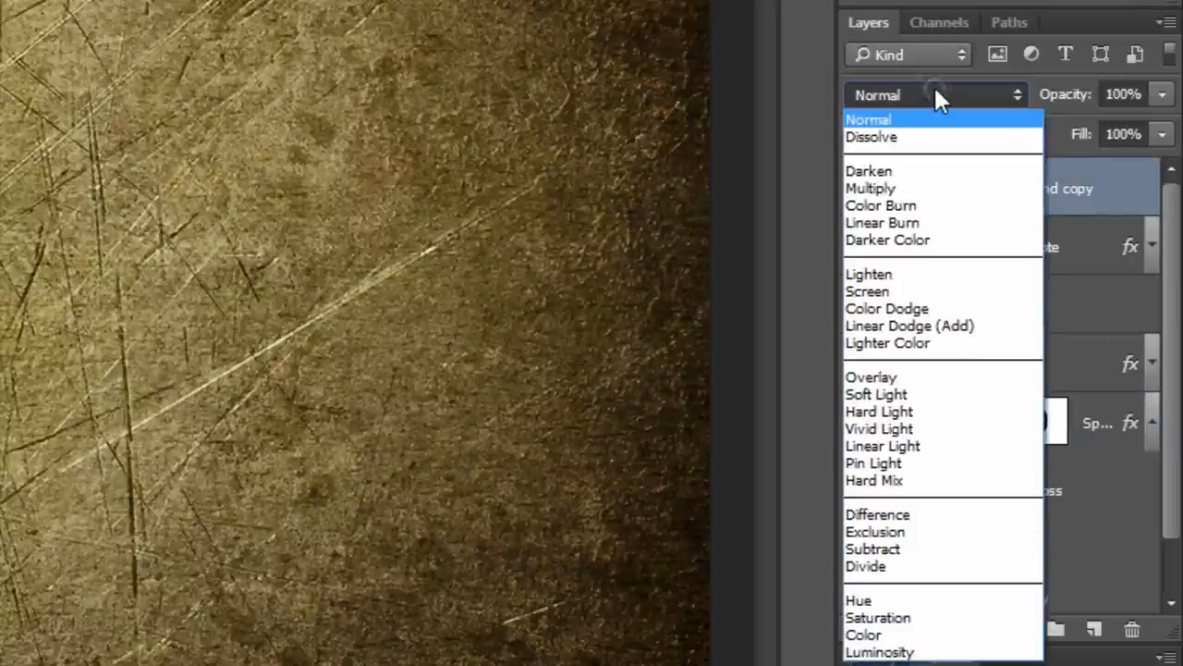
left_click(871, 376)
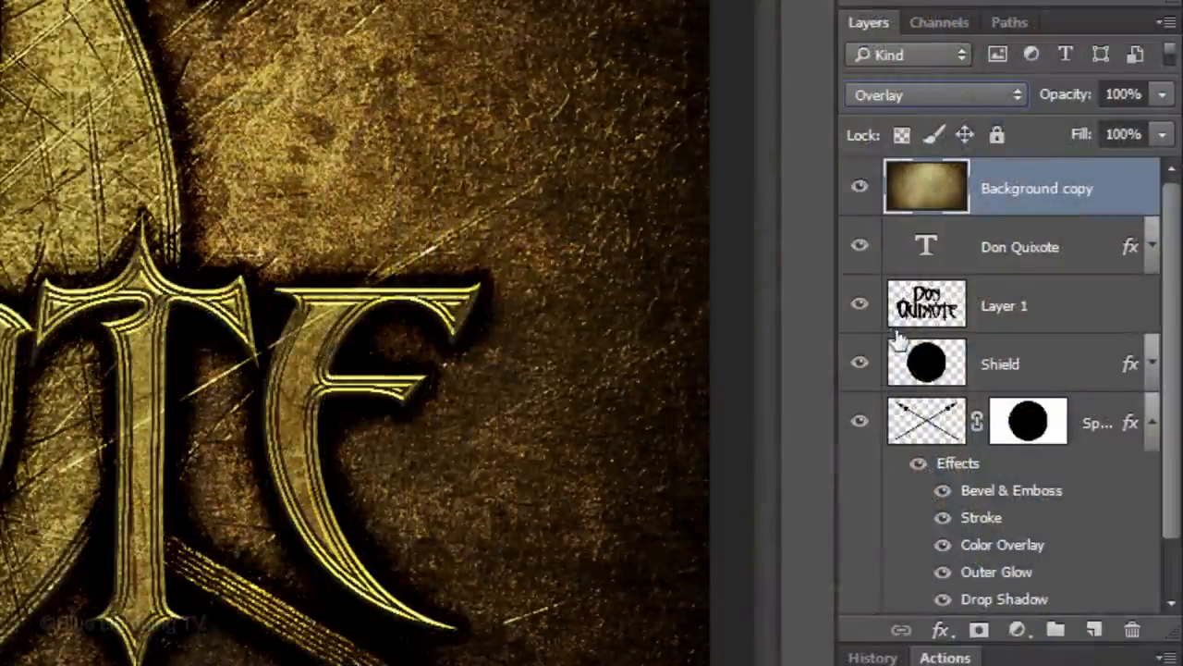
left_click(925, 245)
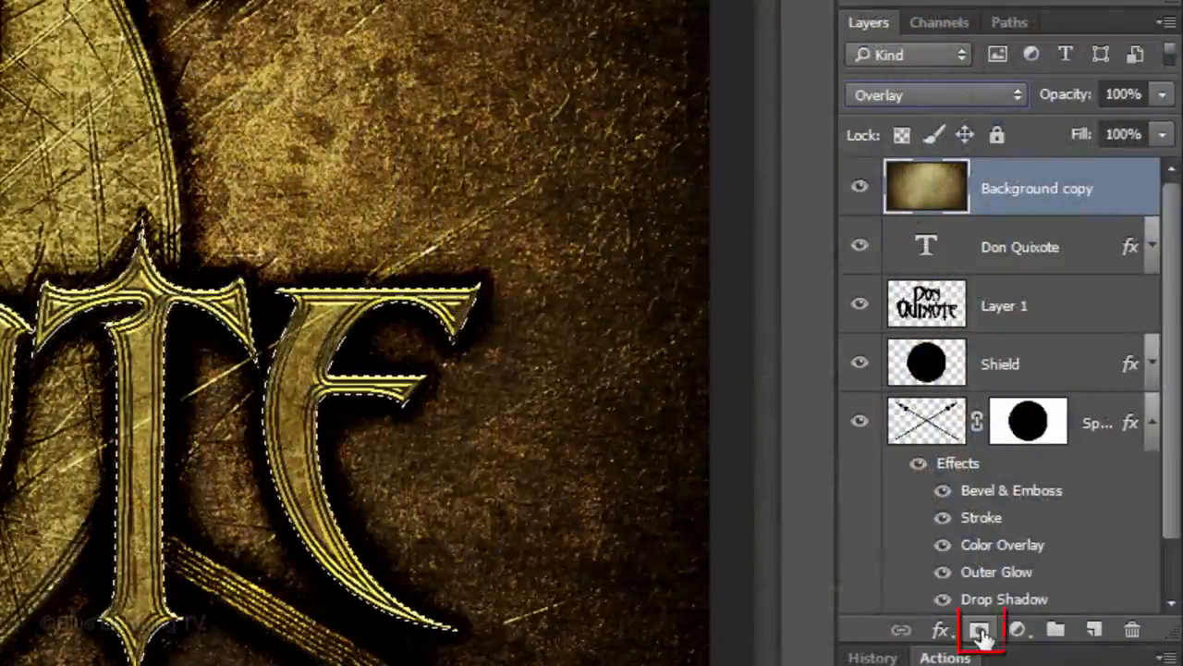
left_click(979, 628)
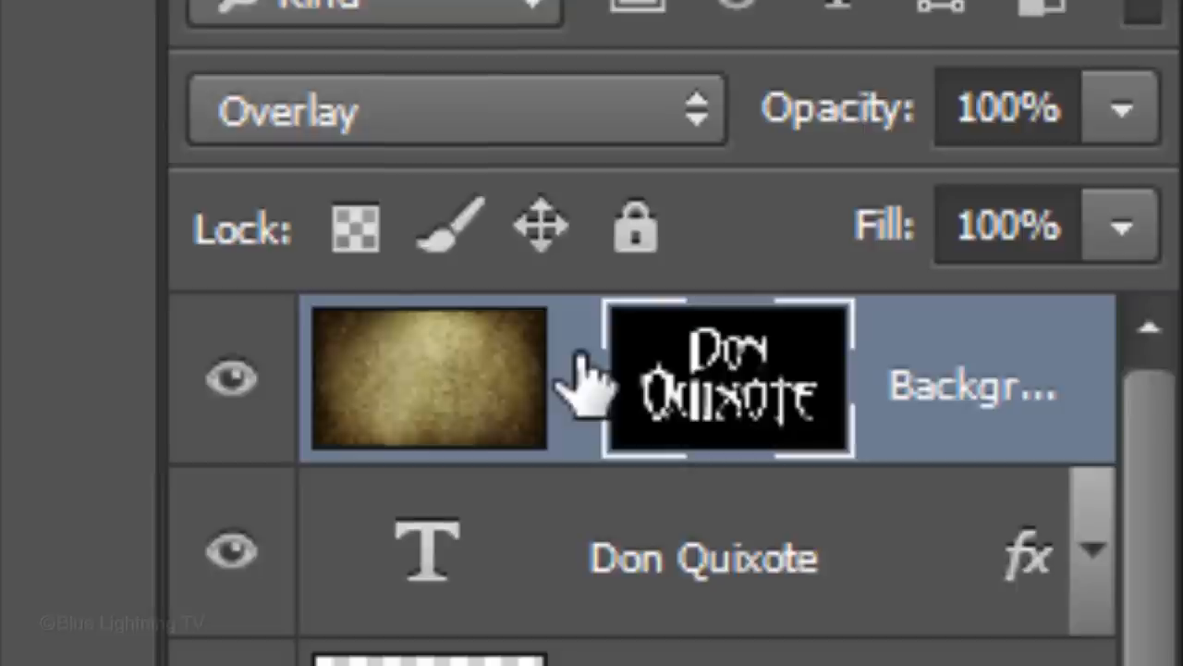
Step: Unlink the letter mask, target the texture pixels and flip them horizontally via Edit > Transform
left_click(730, 382)
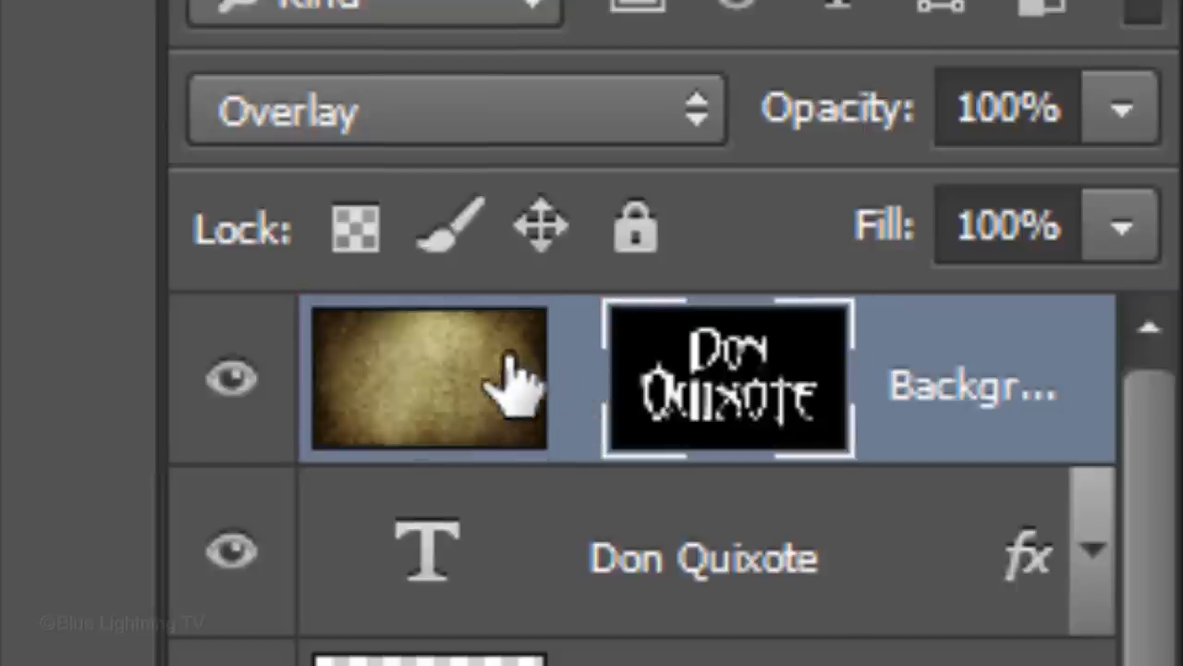
left_click(416, 388)
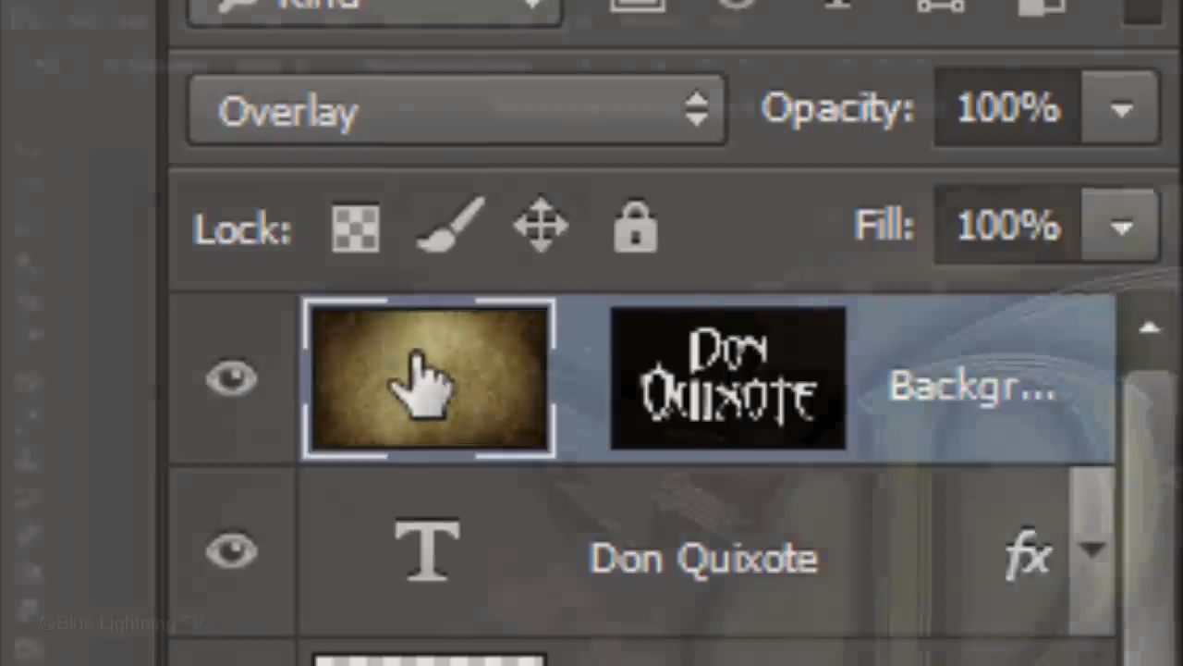
left_click(127, 18)
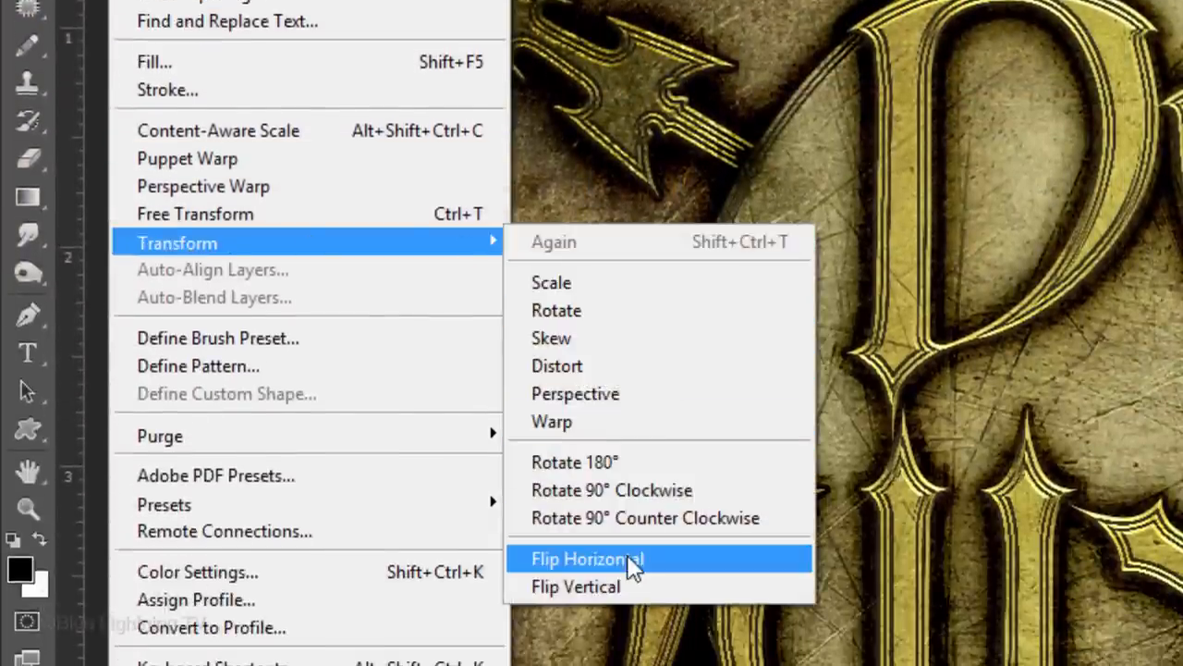
left_click(589, 559)
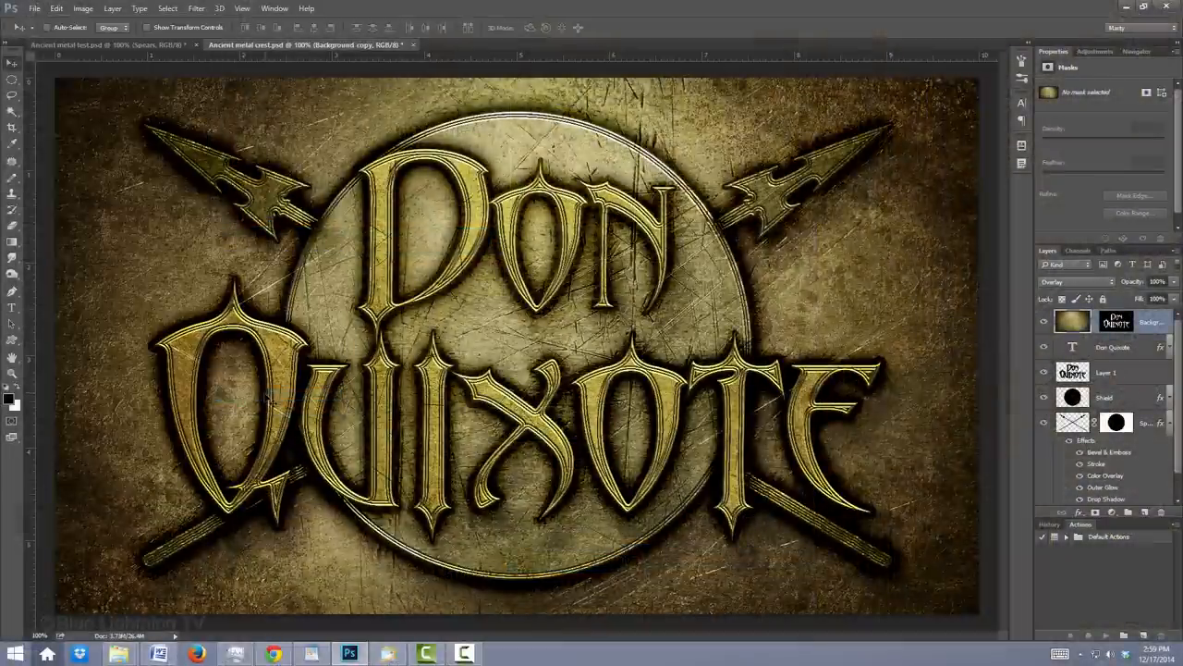